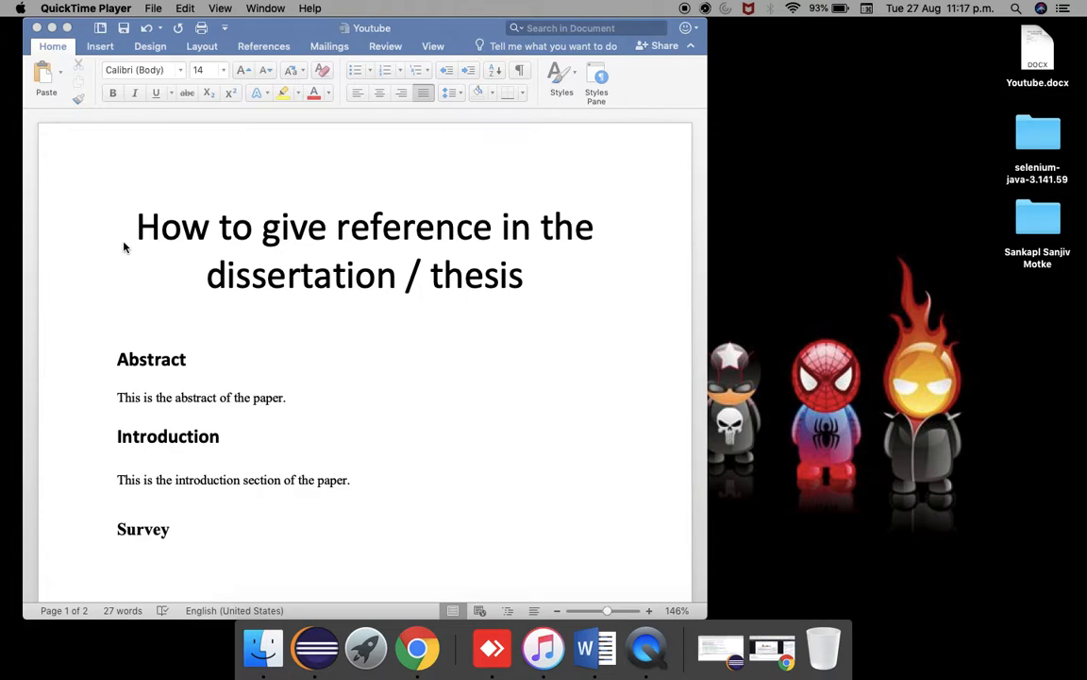
pyautogui.moveTo(96, 166)
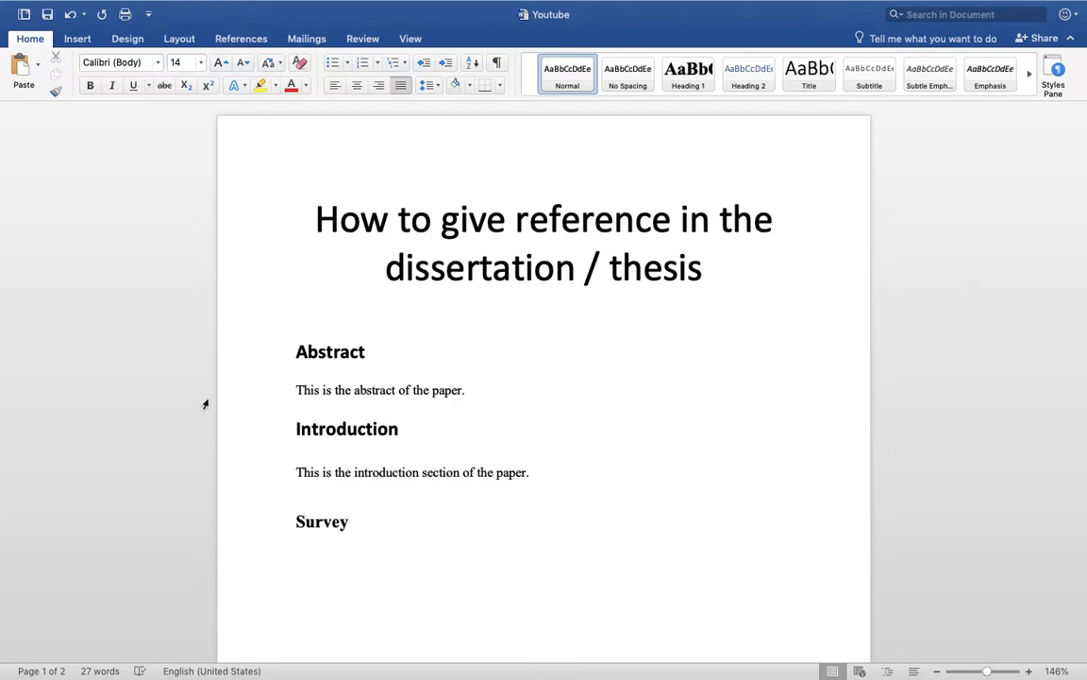
# Mark the end of the introduction sentence with [1].
pyautogui.click(296, 565)
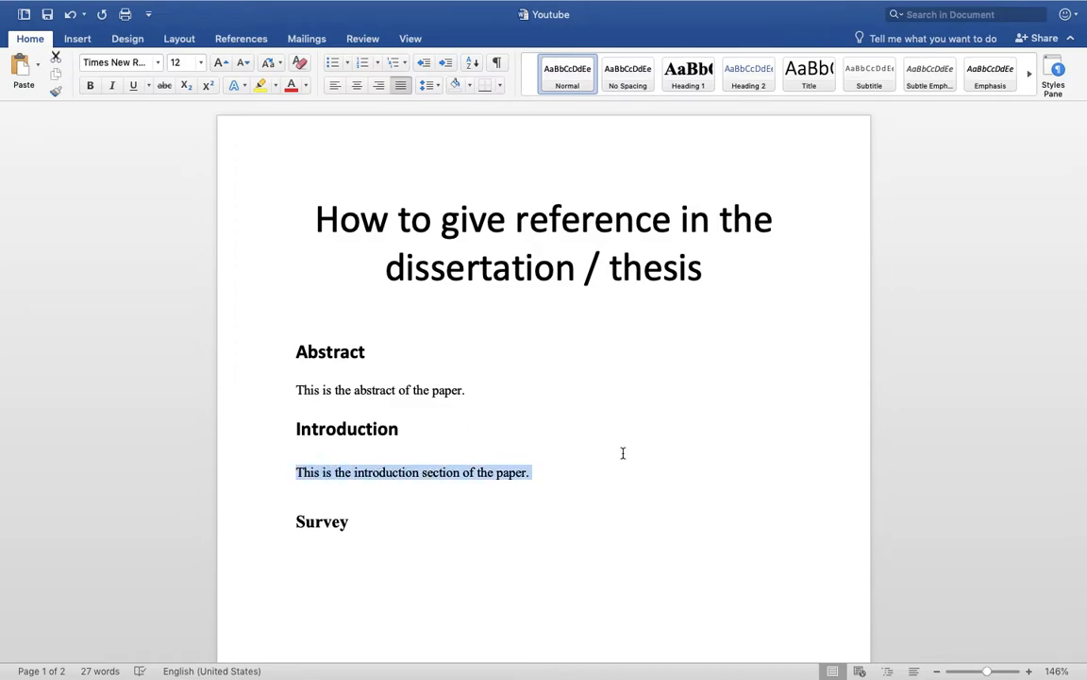
pyautogui.click(564, 472)
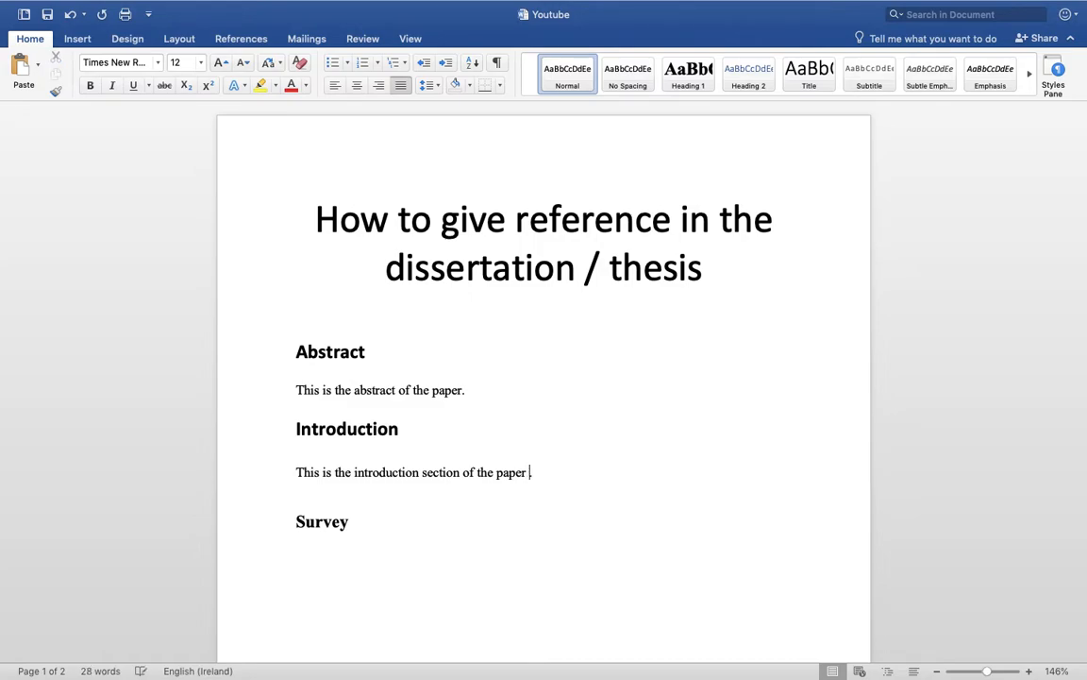
pyautogui.write('[')
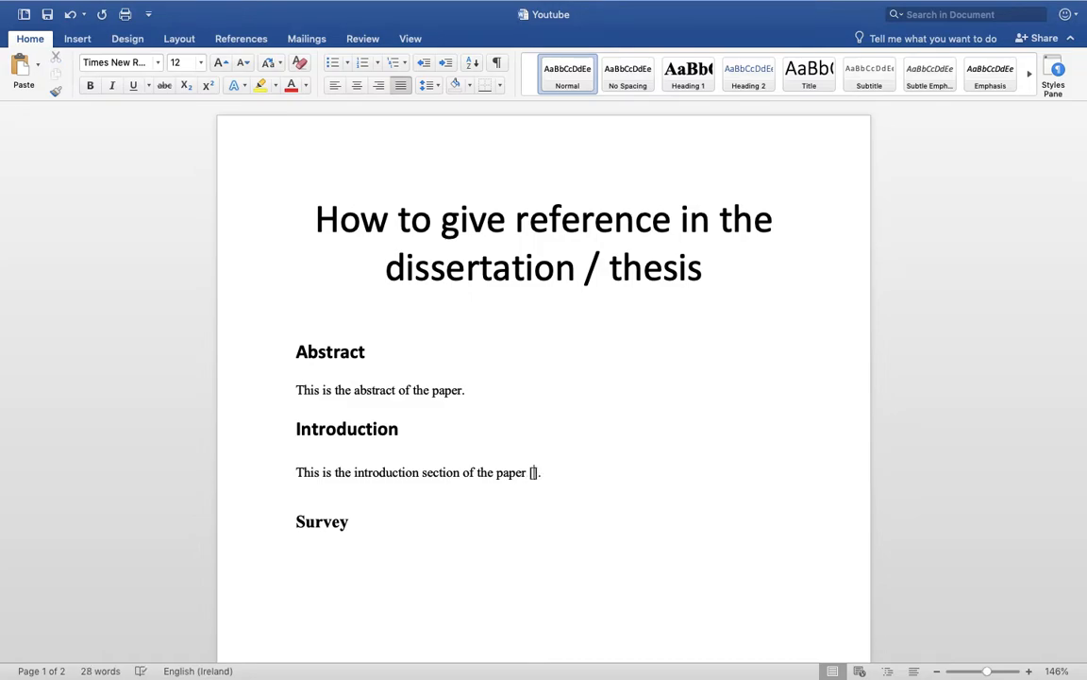
pyautogui.write('1')
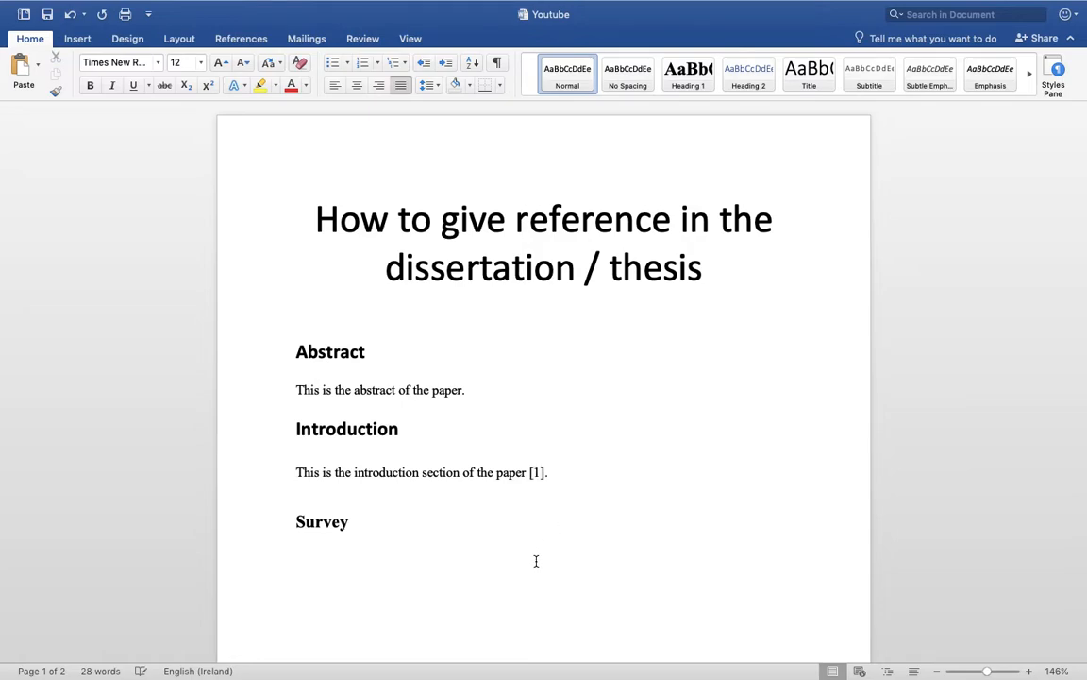
# Draft a Reference heading and entry '[1] Tanis. Blab la al' on page two, then undo it.
pyautogui.scroll(-3)
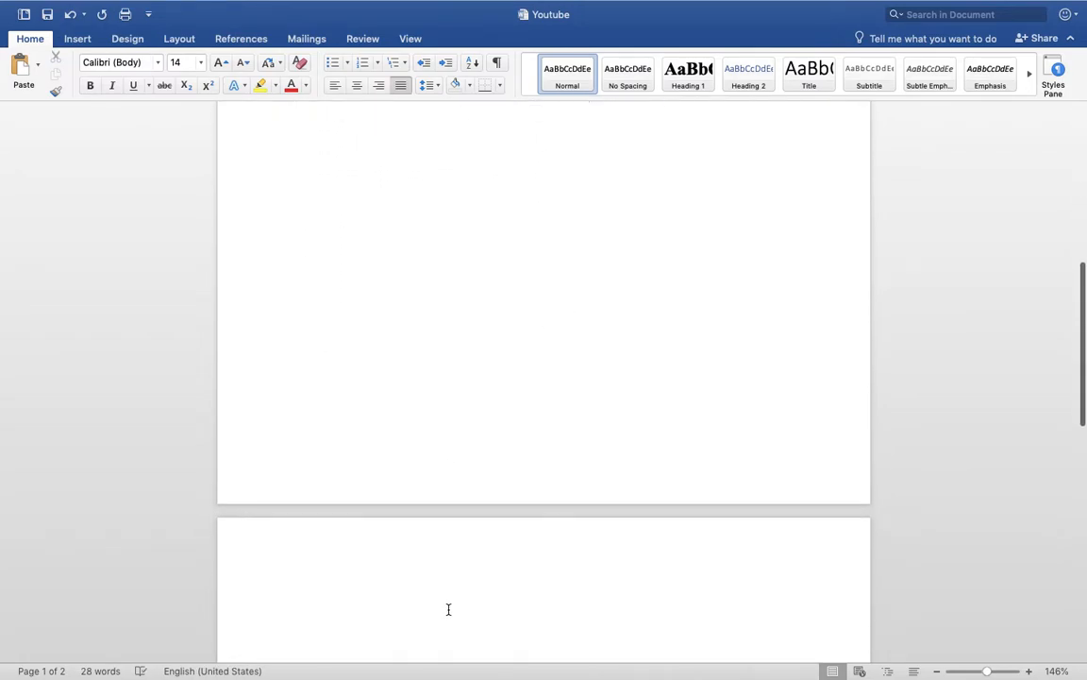
pyautogui.write('Re')
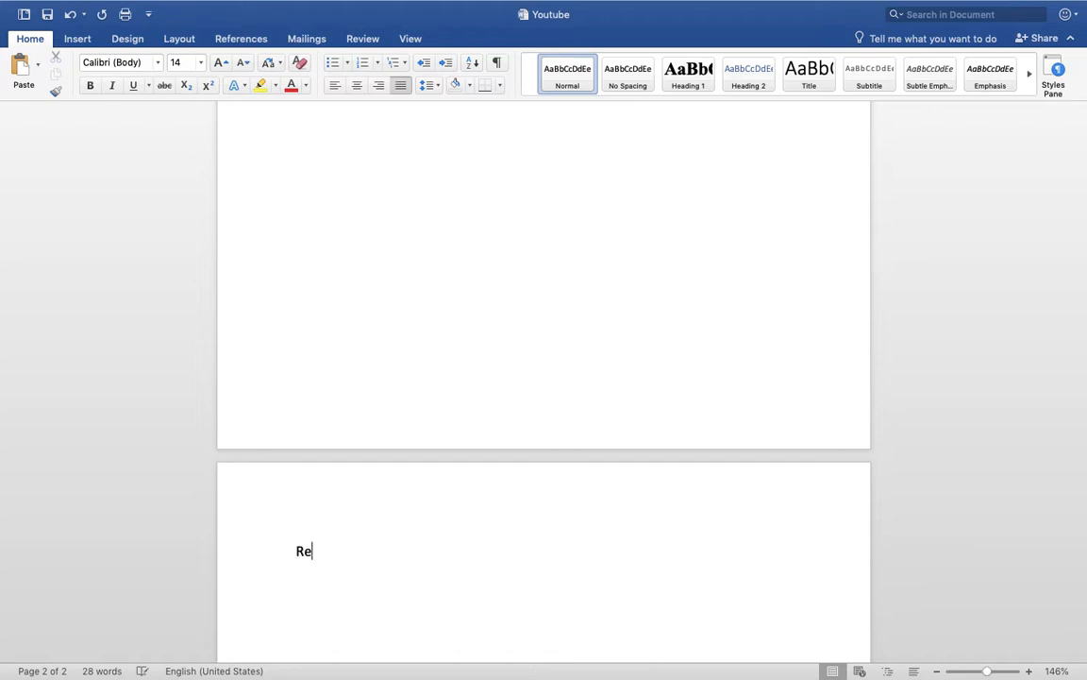
pyautogui.write('fer')
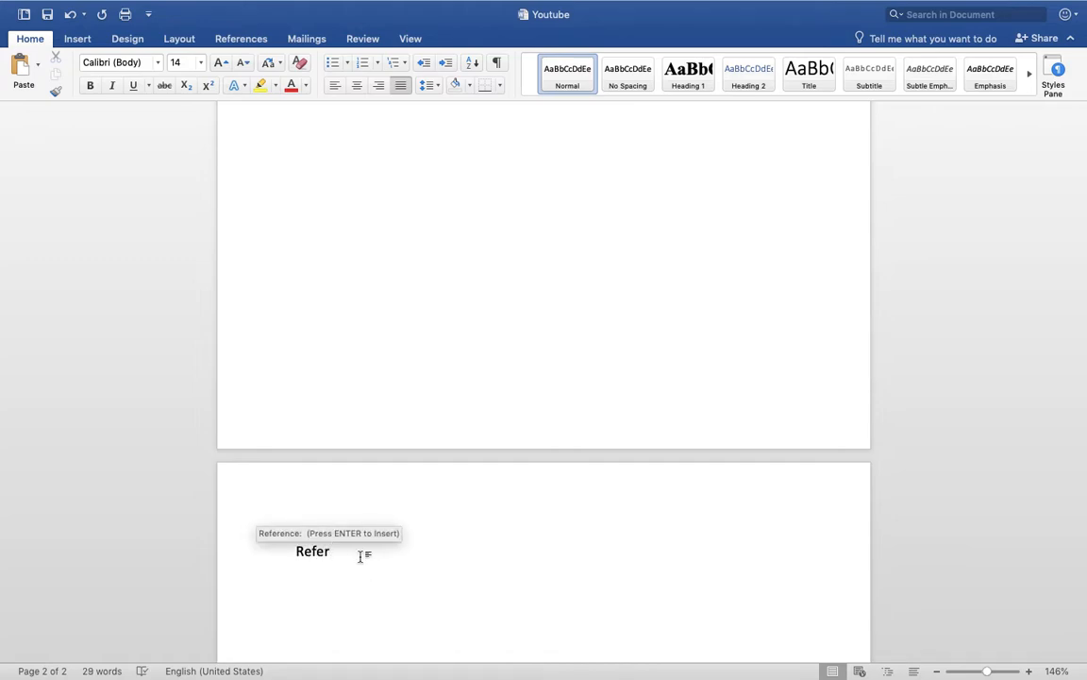
pyautogui.press('enter')
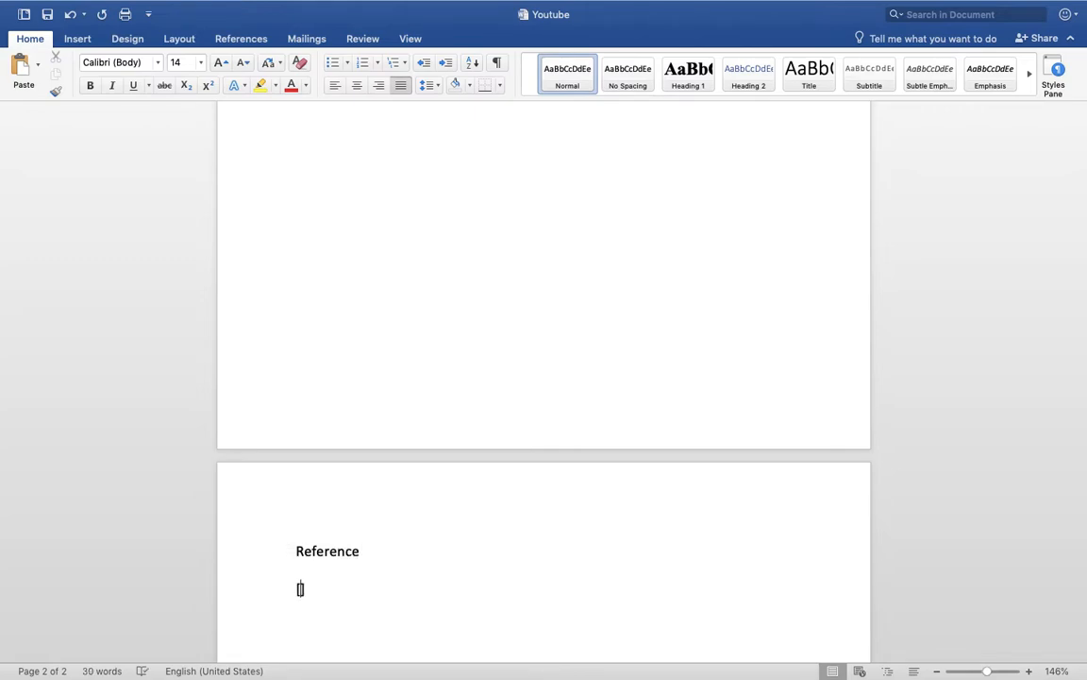
pyautogui.write('[1]')
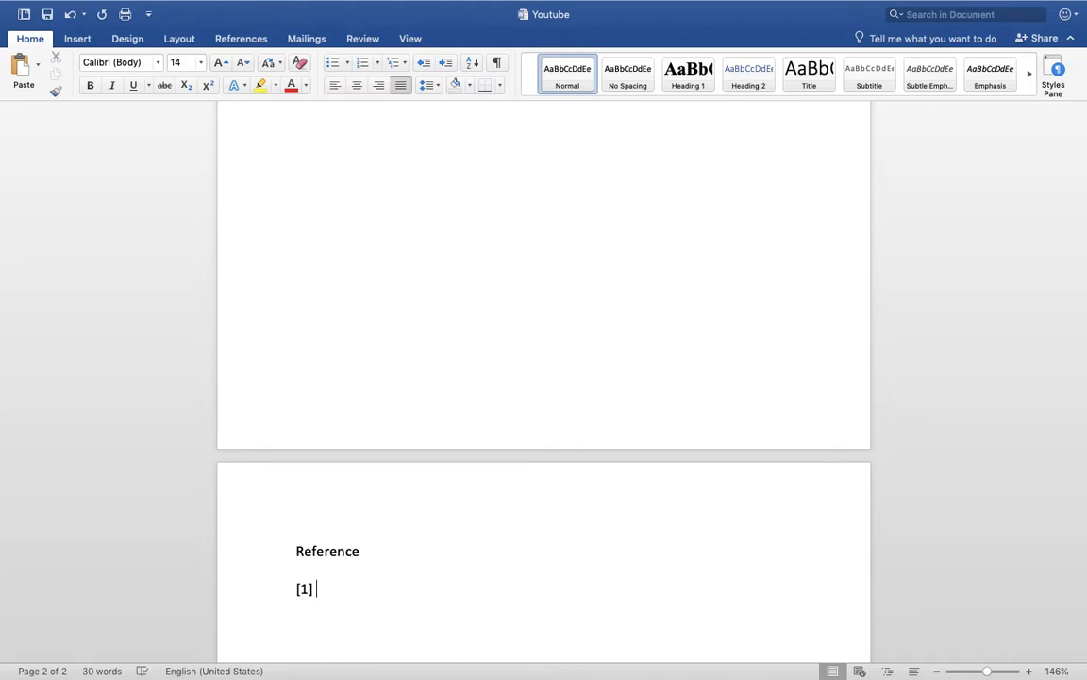
pyautogui.write('Tanishq Motke')
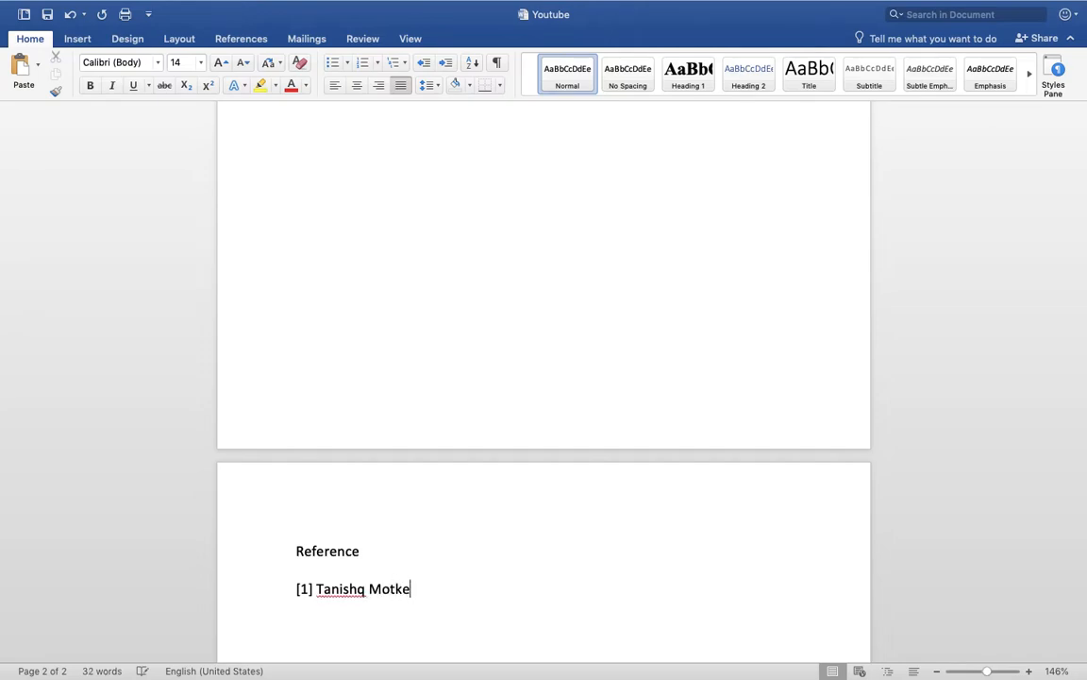
pyautogui.write('.')
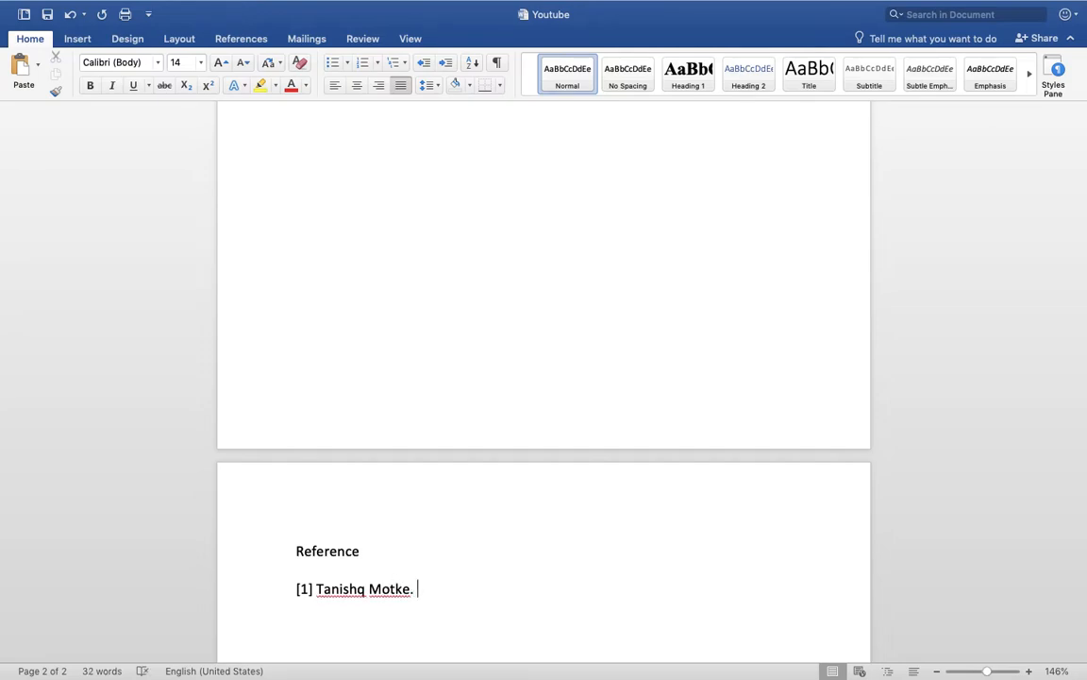
pyautogui.write('Blab la al')
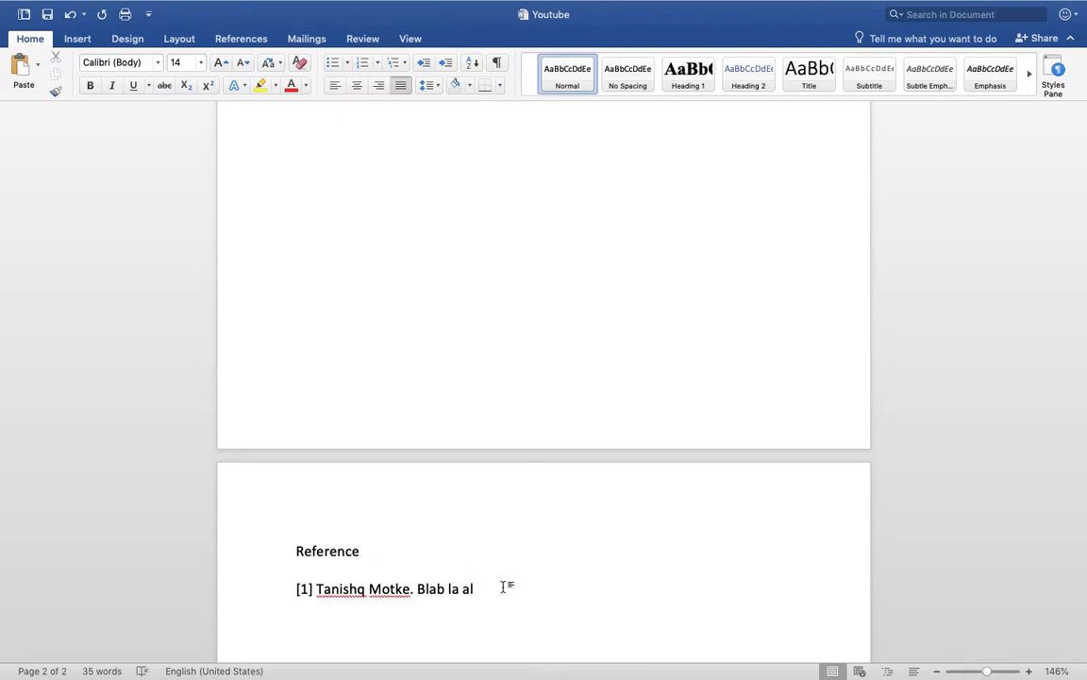
pyautogui.press('ctrl+z')
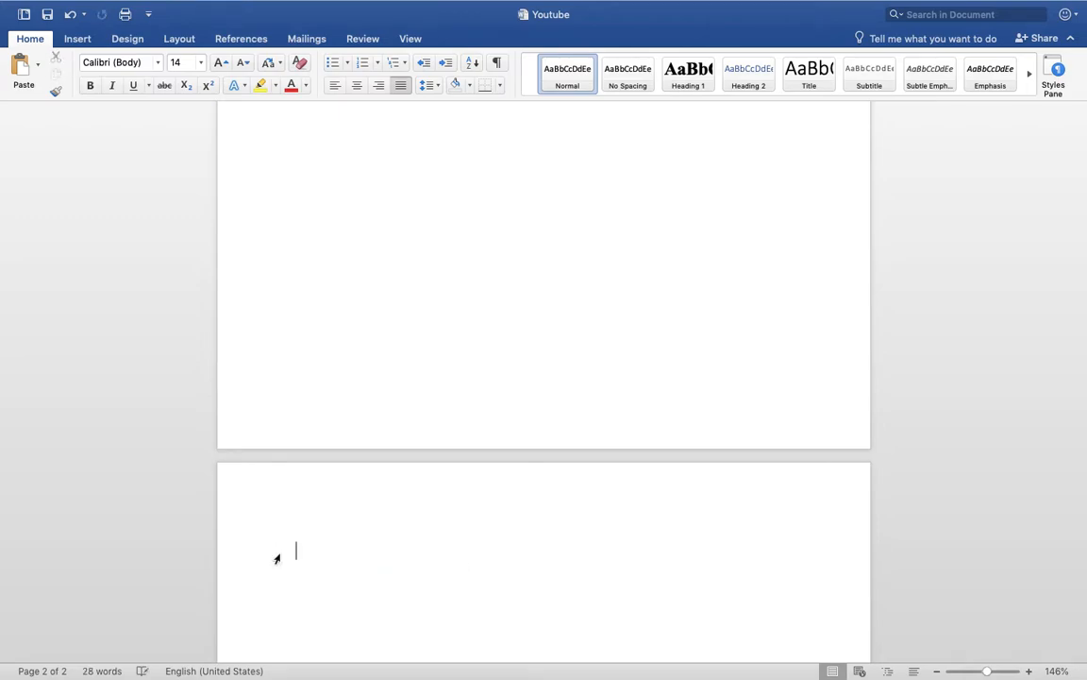
# Rename the Survey heading to Literature Survey and start a line beneath it.
pyautogui.scroll(3)
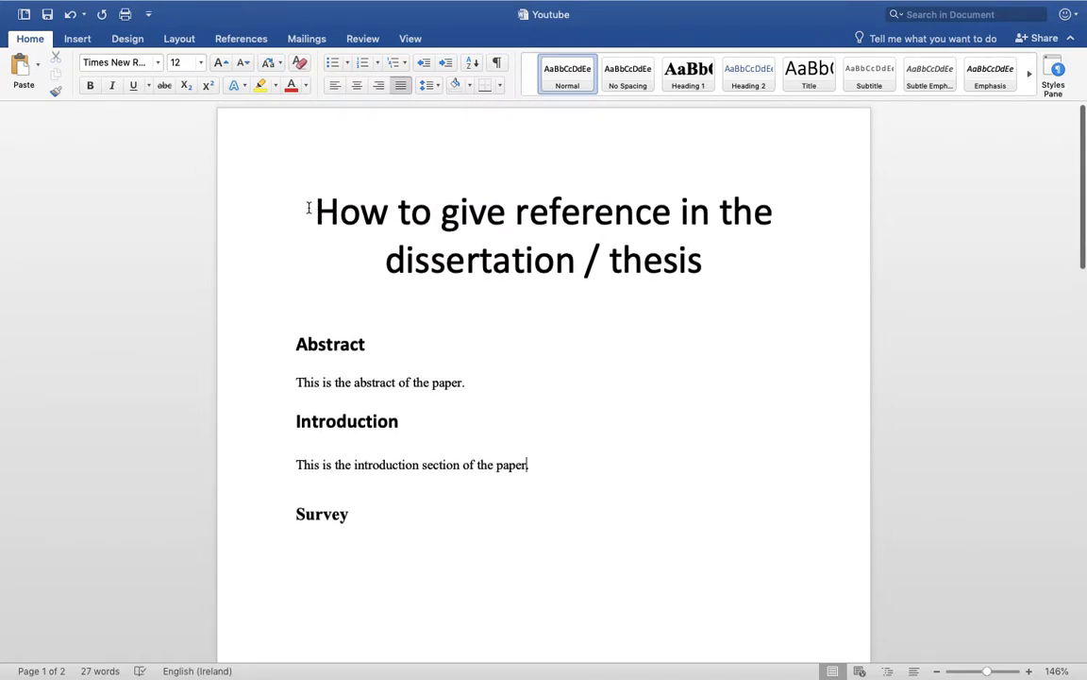
pyautogui.doubleClick(329, 344)
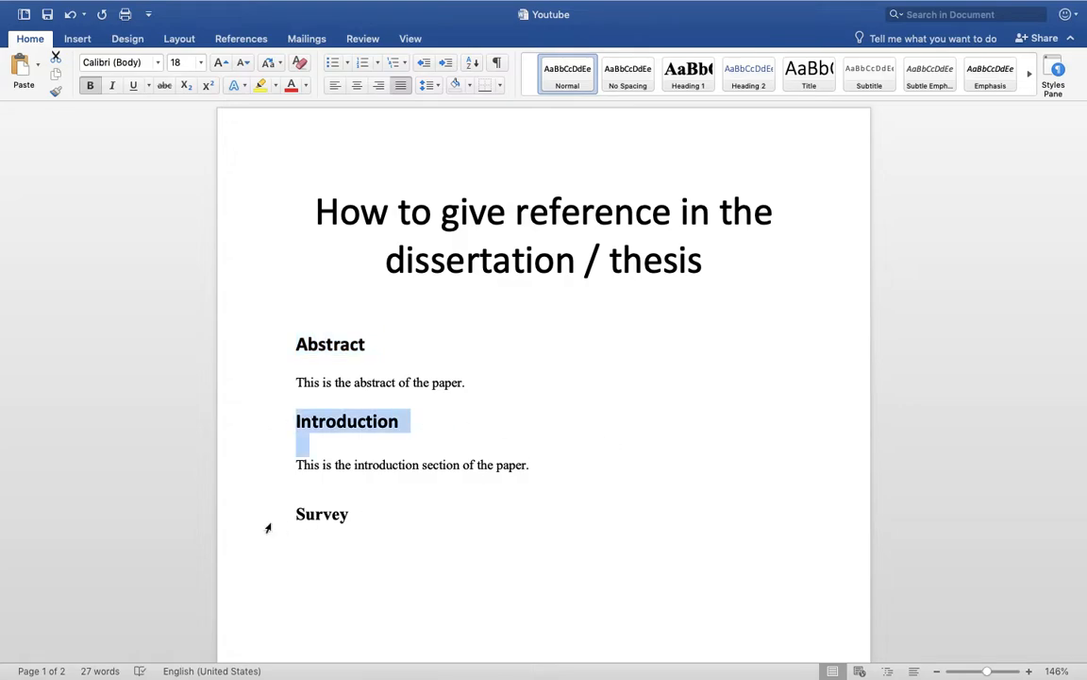
pyautogui.write('Literature')
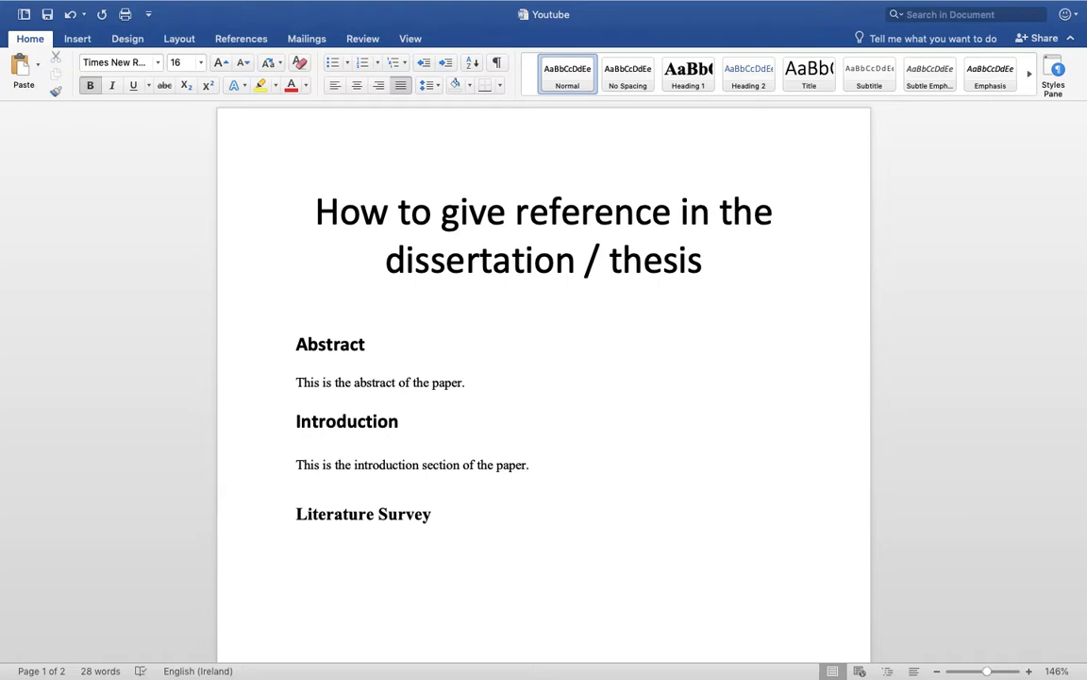
pyautogui.click(297, 555)
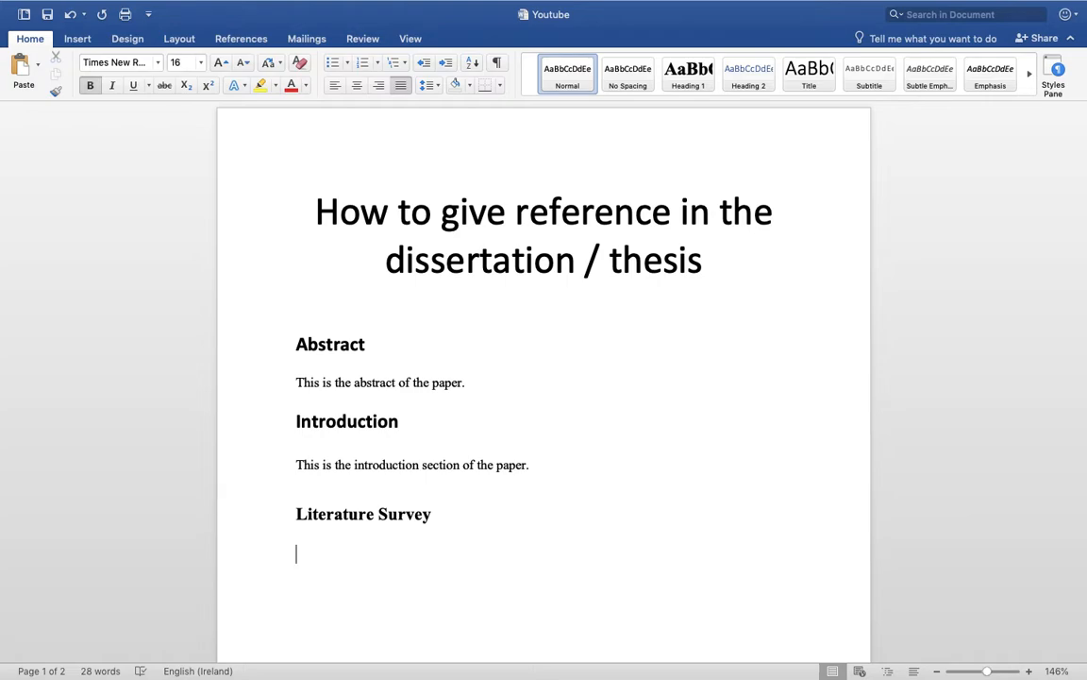
# Write 'Hello everyone.' under the heading and select the paper's author line.
pyautogui.write('Hello')
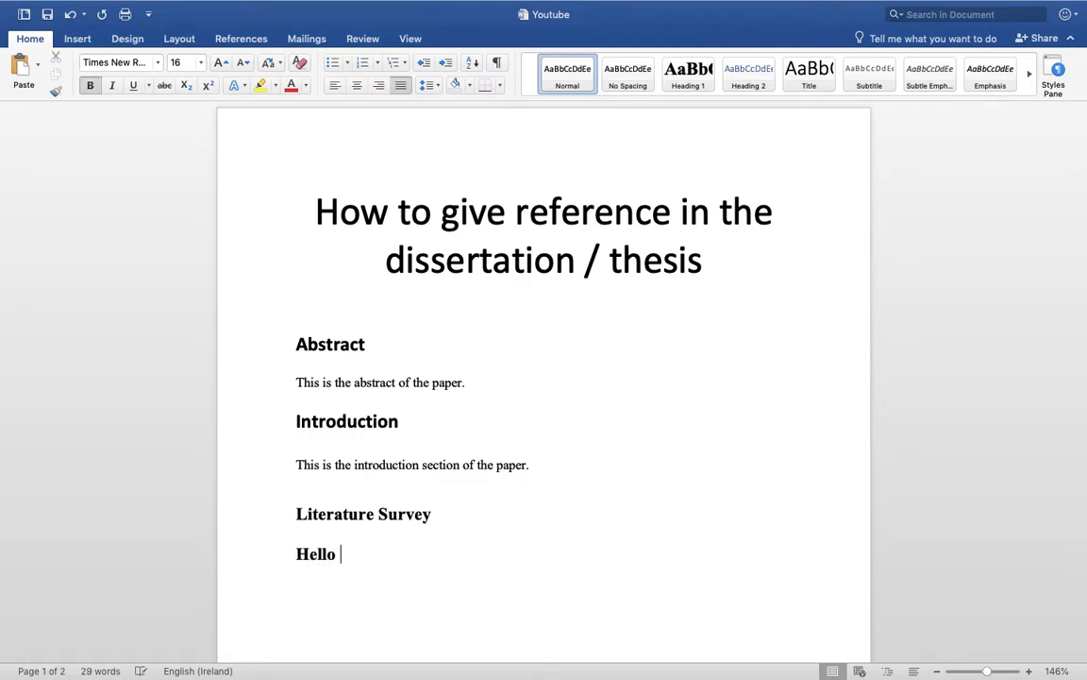
pyautogui.write('everyo')
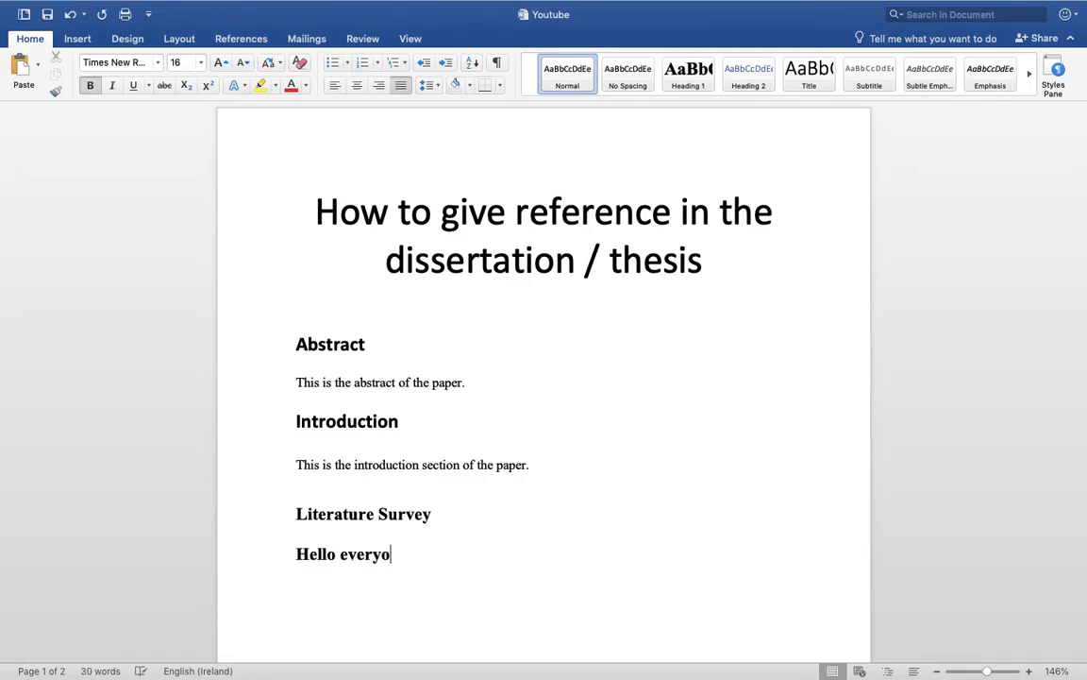
pyautogui.write('ne.')
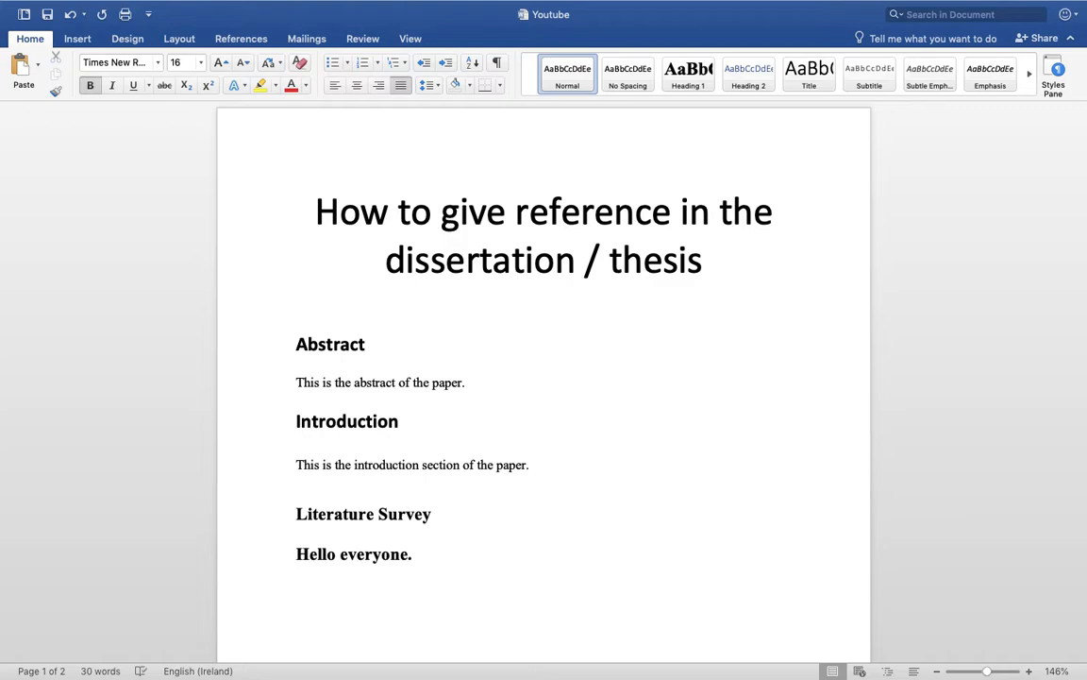
pyautogui.tripleClick(355, 555)
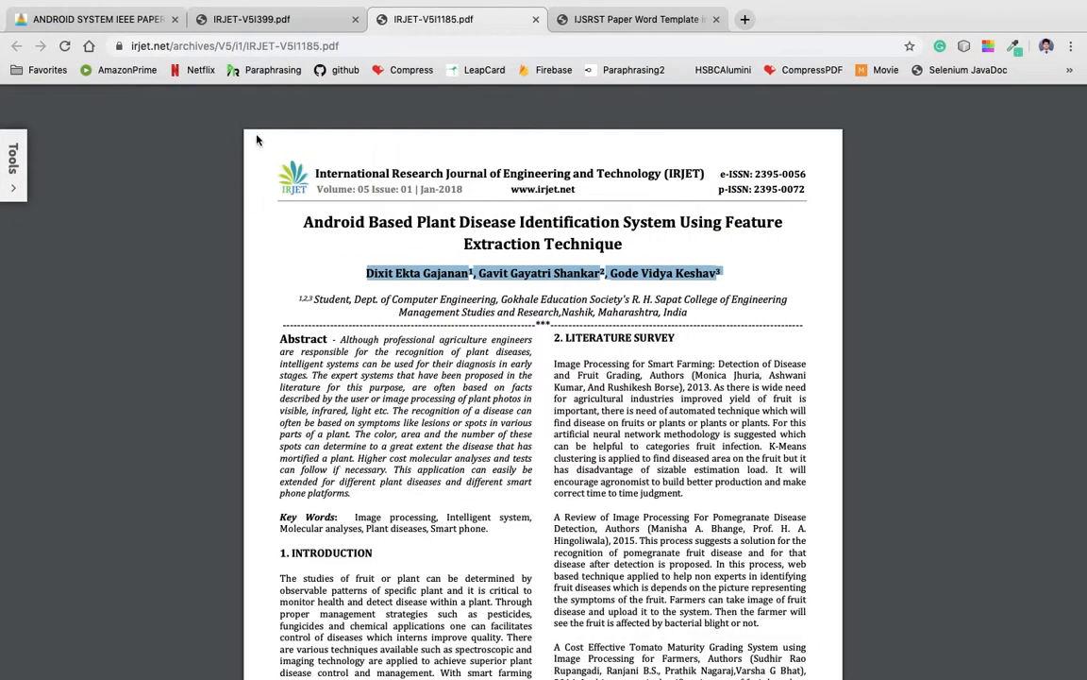
# Switch to the children tracking system paper in Chrome and select abstract sentences to copy.
pyautogui.click(638, 19)
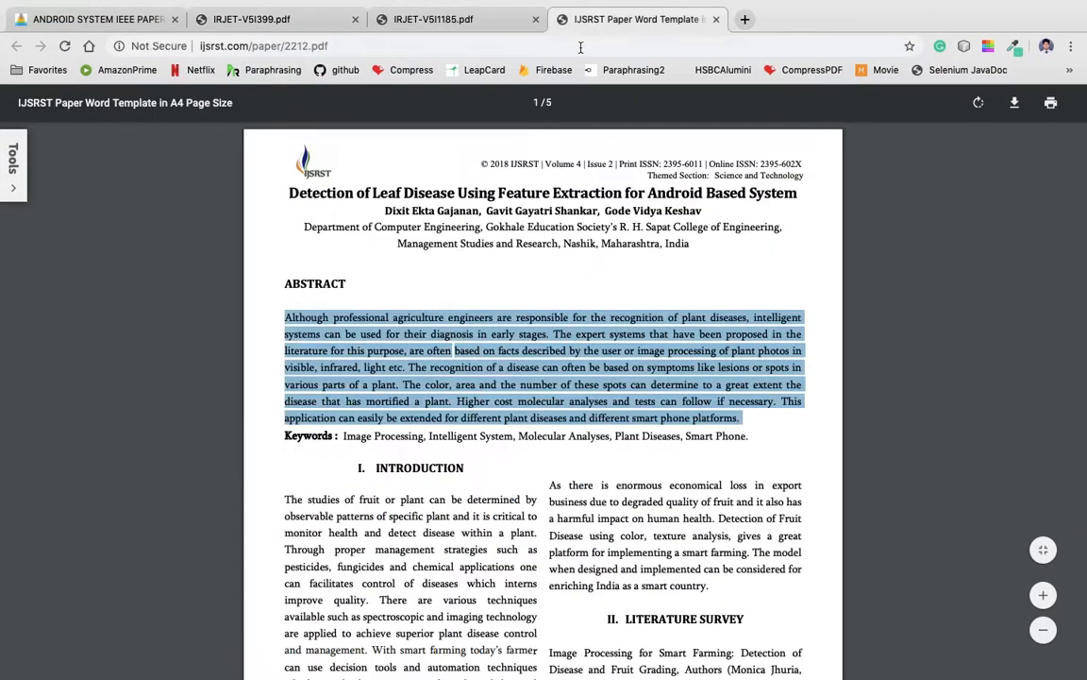
pyautogui.click(274, 19)
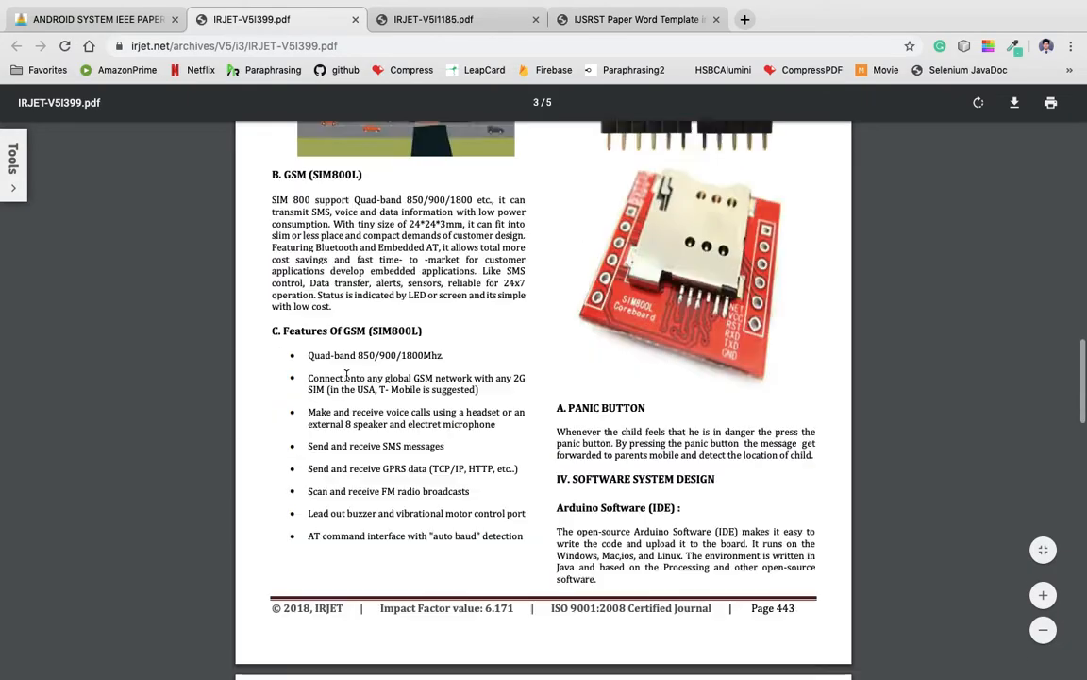
pyautogui.scroll(3)
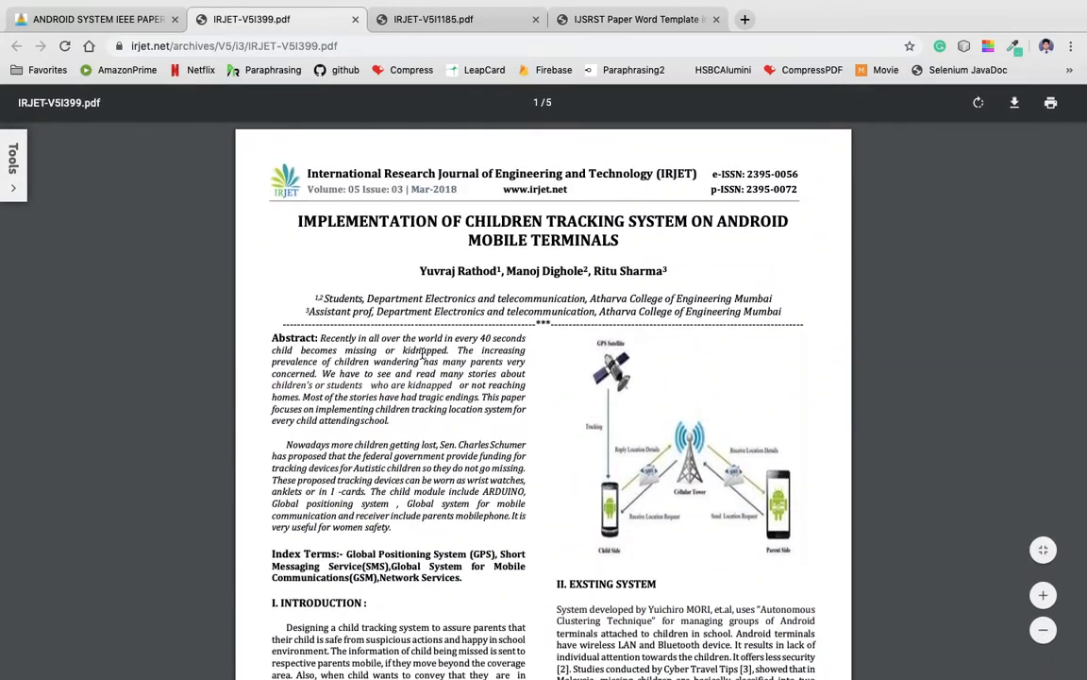
pyautogui.moveTo(302, 396); pyautogui.dragTo(389, 419)
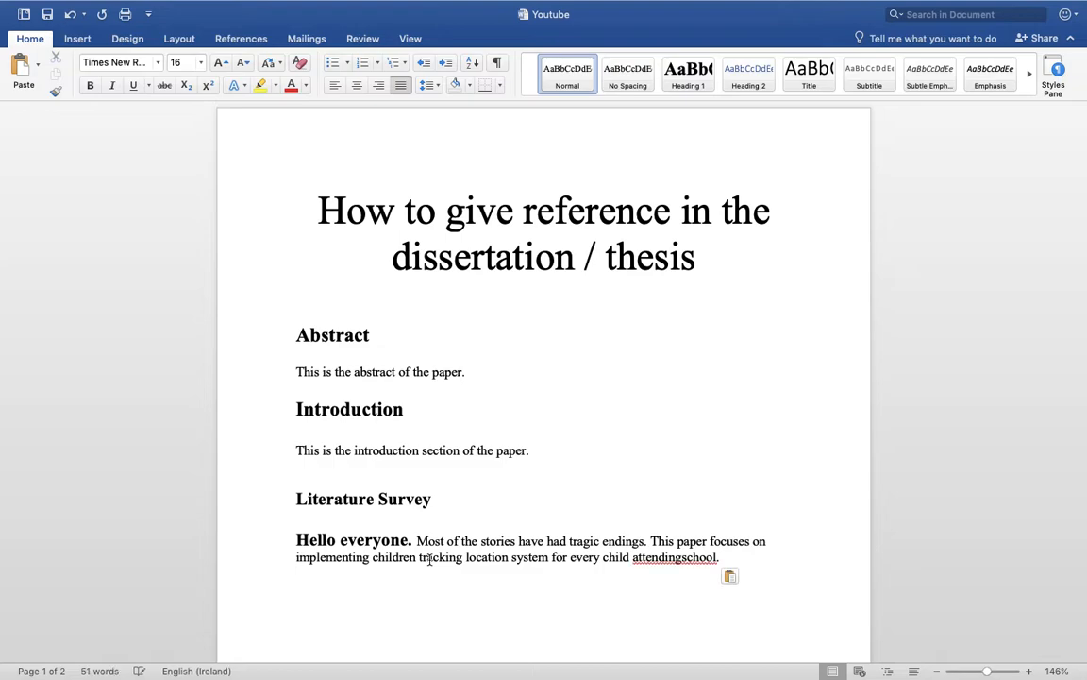
# Remove 'Hello everyone.' so the paragraph holds only the pasted sentences, ending at the paragraph's end.
pyautogui.moveTo(372, 557); pyautogui.dragTo(717, 557)
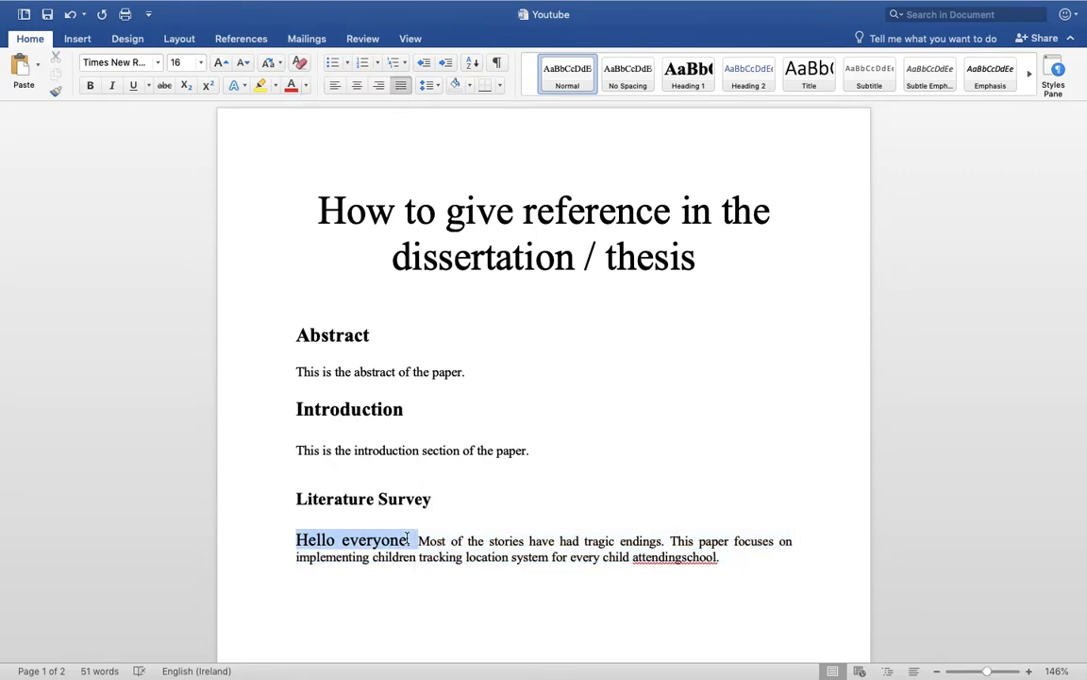
pyautogui.press('Delete')
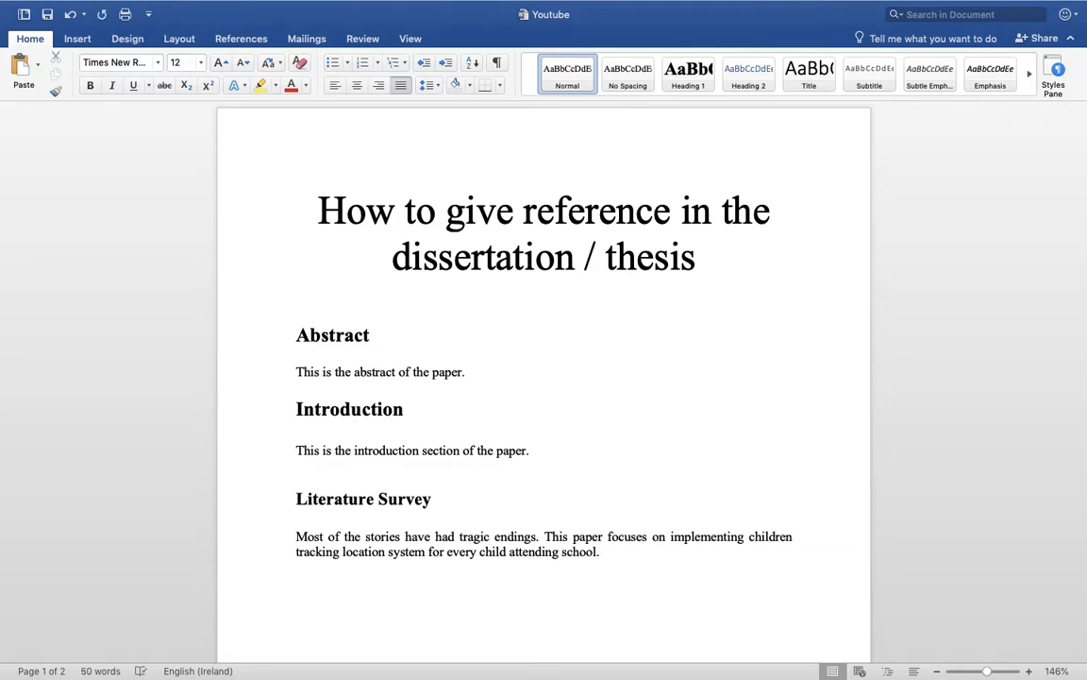
pyautogui.moveTo(296, 536); pyautogui.dragTo(598, 551)
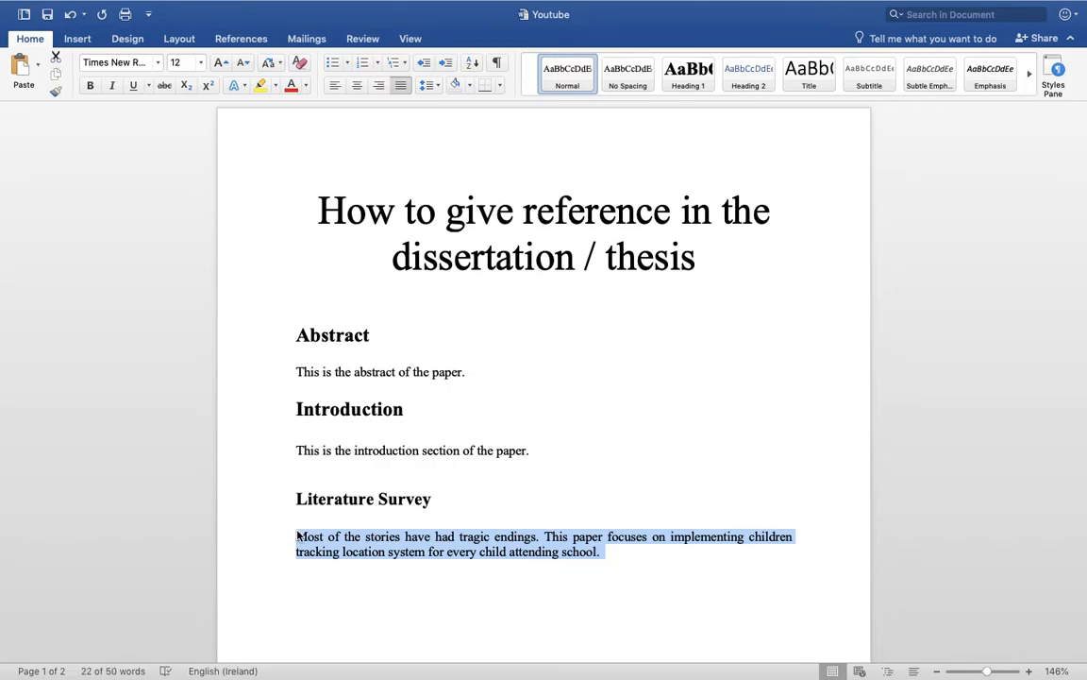
pyautogui.click(615, 551)
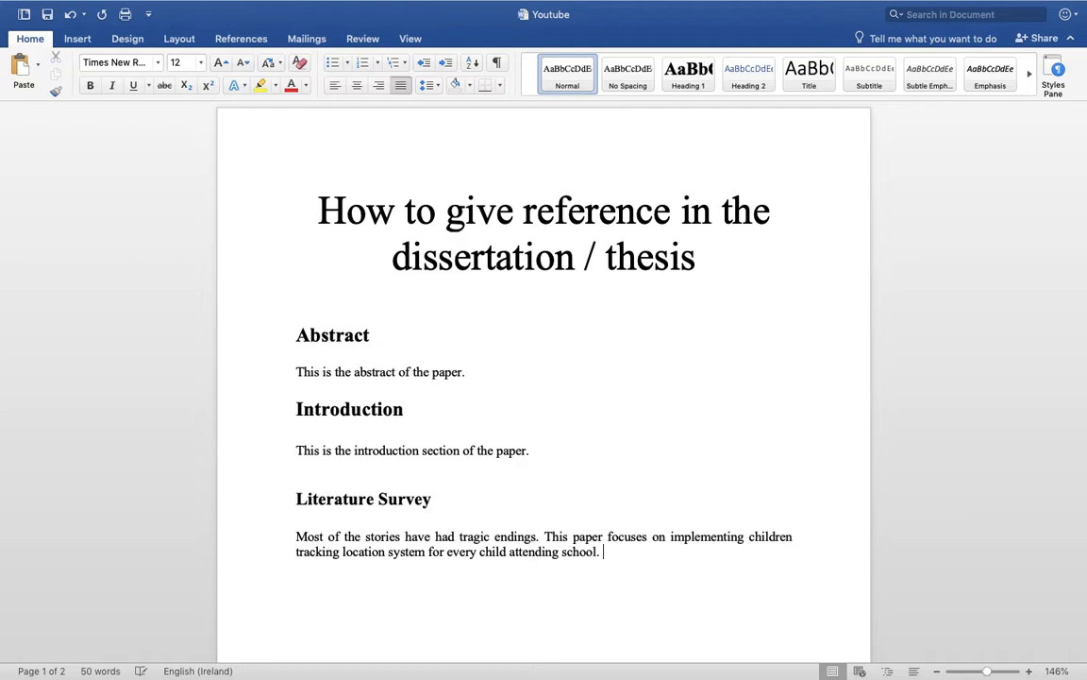
pyautogui.moveTo(415, 253)
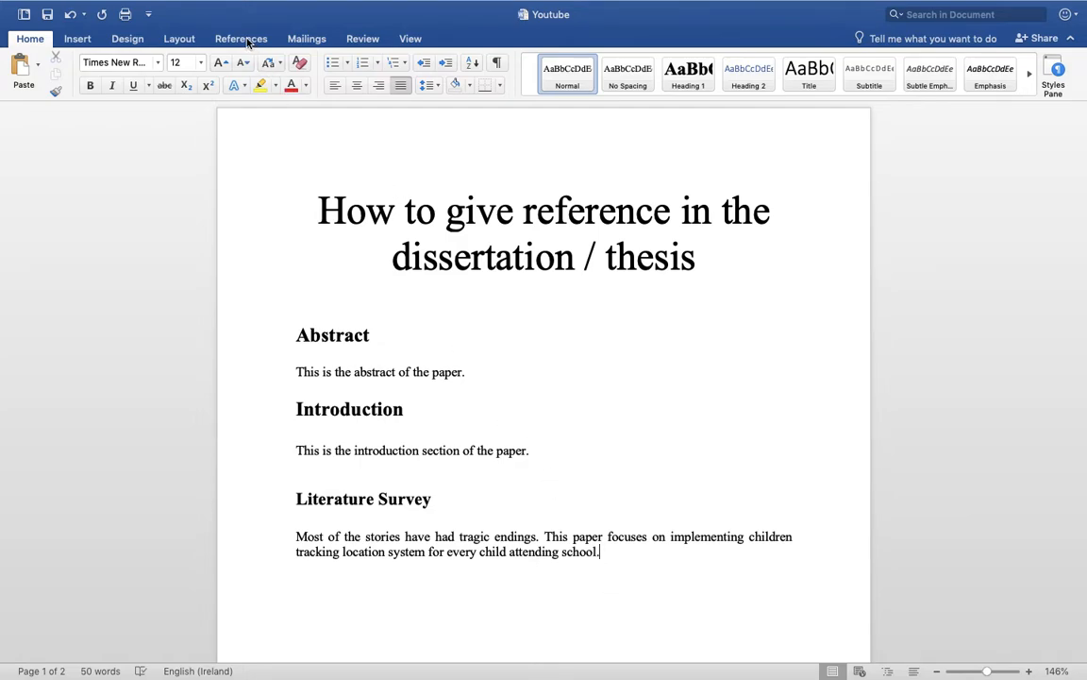
# Start a new citation source from References > Insert Citation and browse the source types.
pyautogui.click(242, 37)
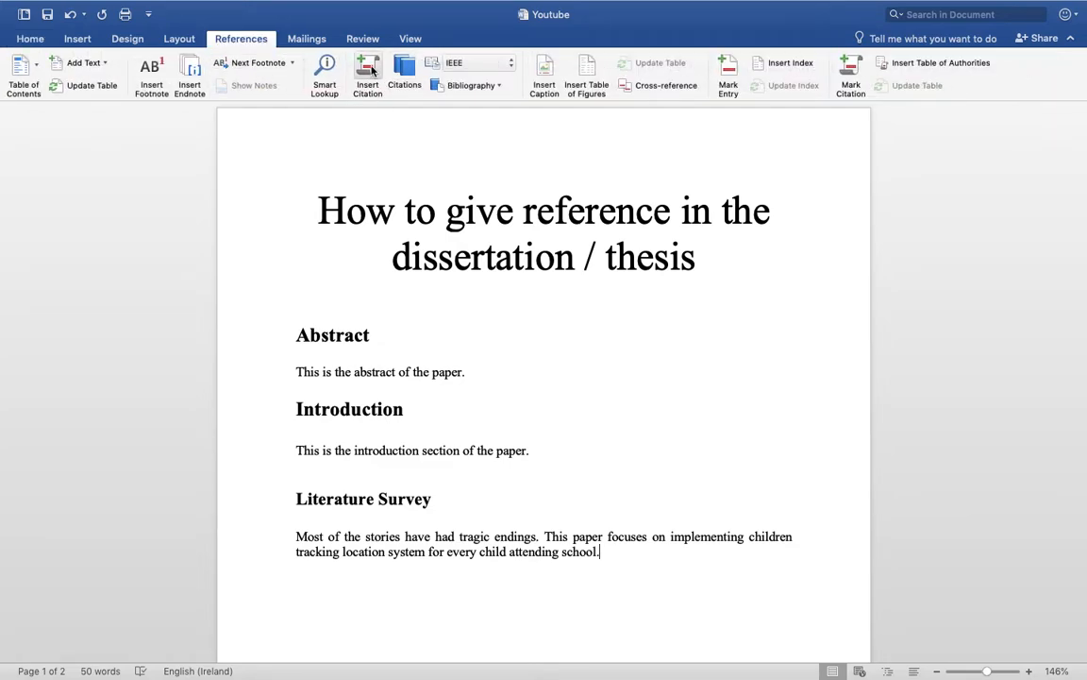
pyautogui.click(367, 75)
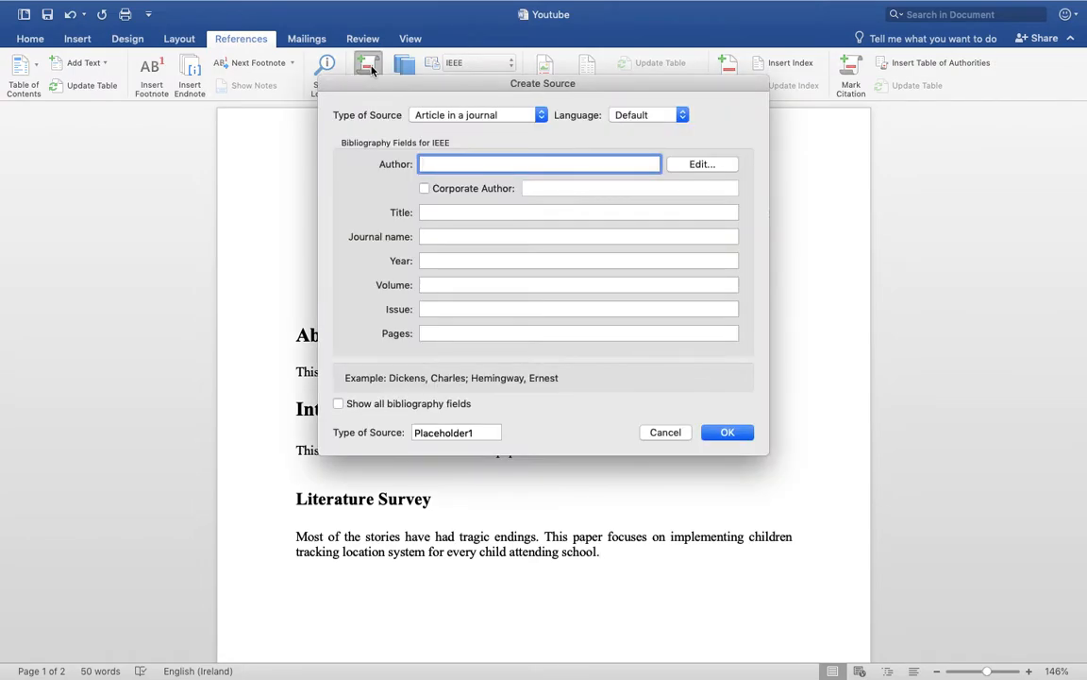
pyautogui.moveTo(362, 97)
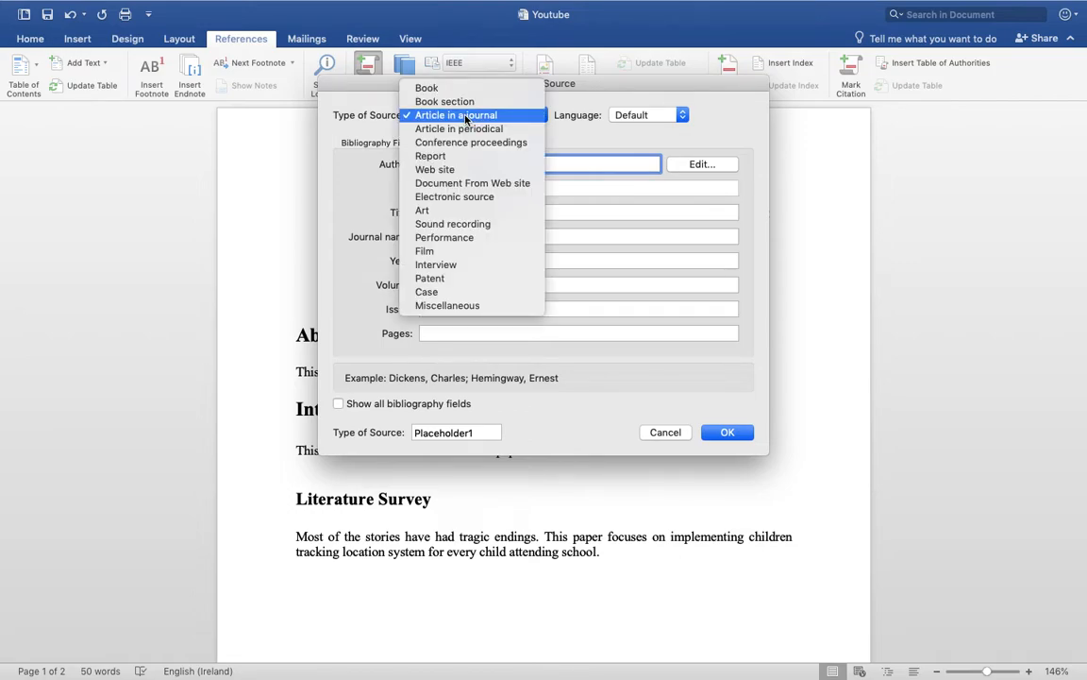
pyautogui.moveTo(426, 89)
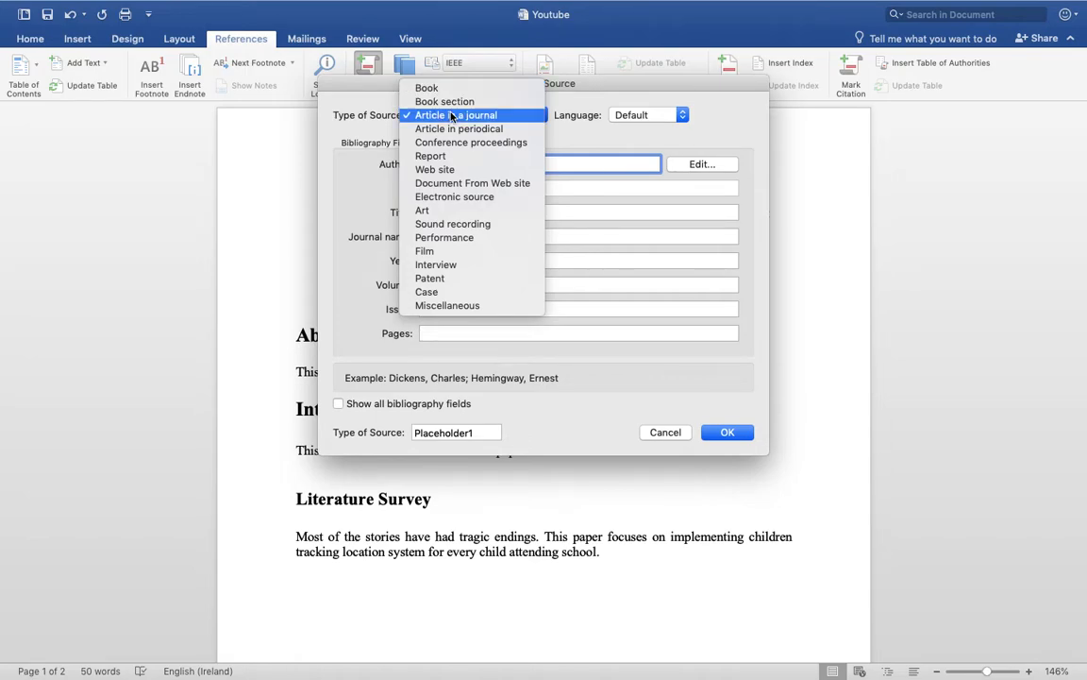
pyautogui.moveTo(434, 170)
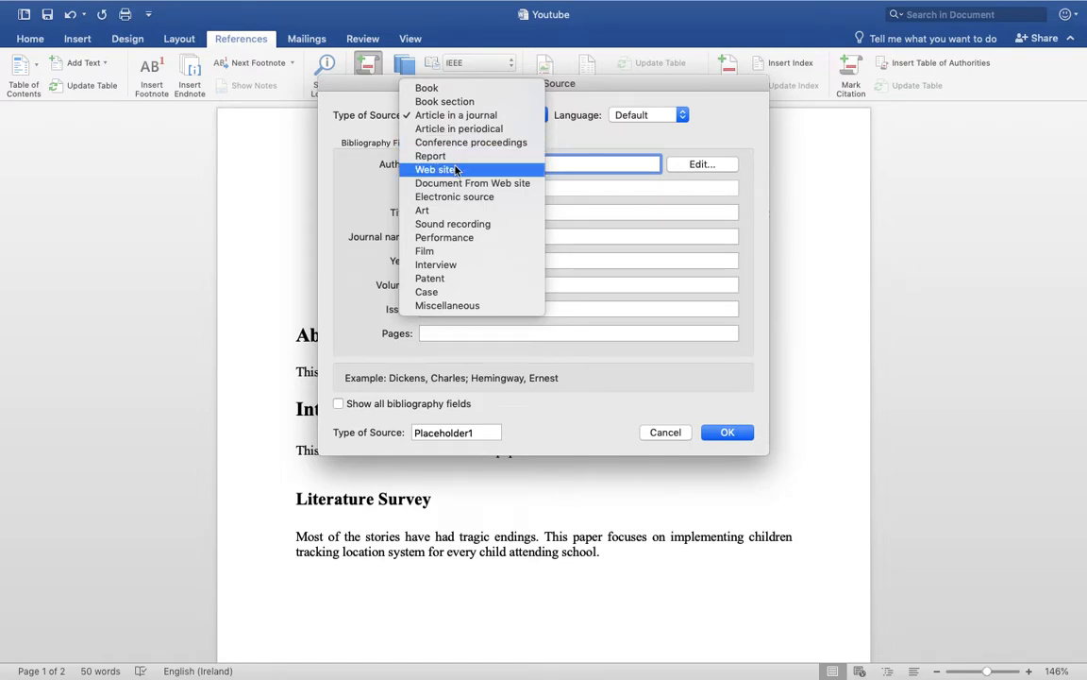
pyautogui.moveTo(453, 222)
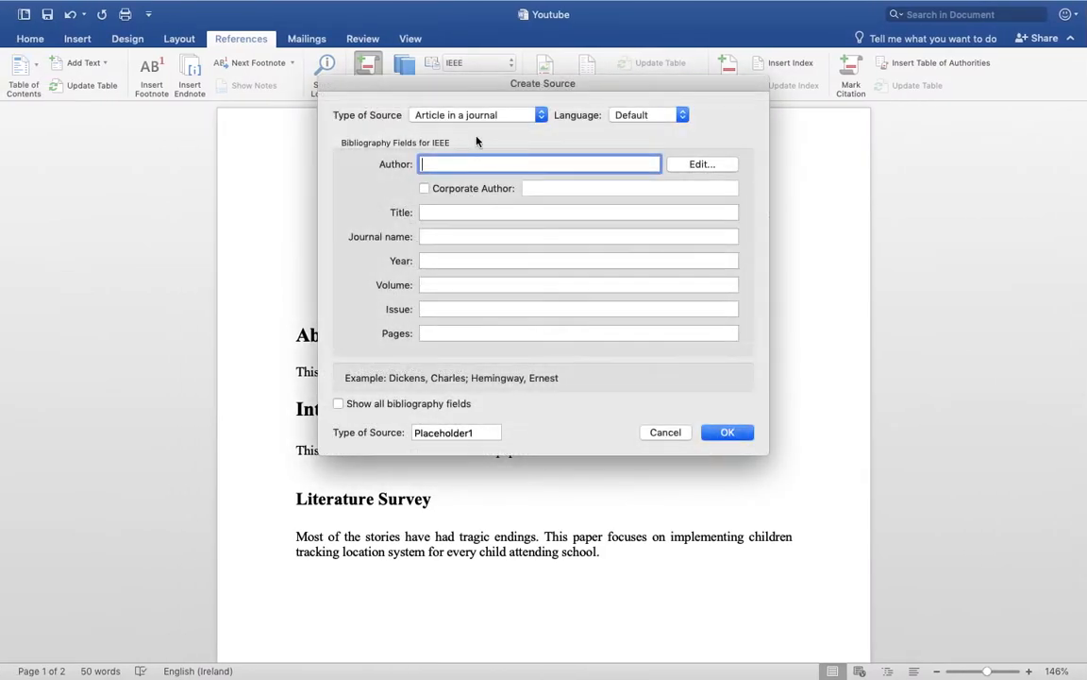
pyautogui.click(475, 115)
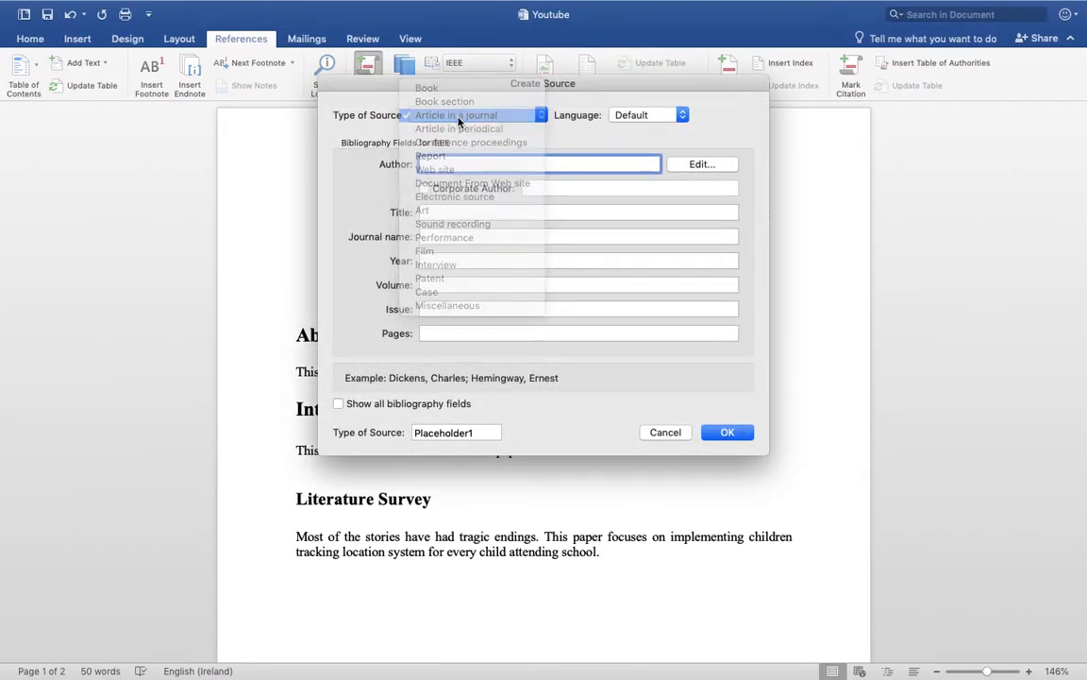
# Keep Article in a journal and enter the title ...OF CHILDREN TRACKING SYSTEM ON ANDROID MOBILE TERMINALS.
pyautogui.click(457, 116)
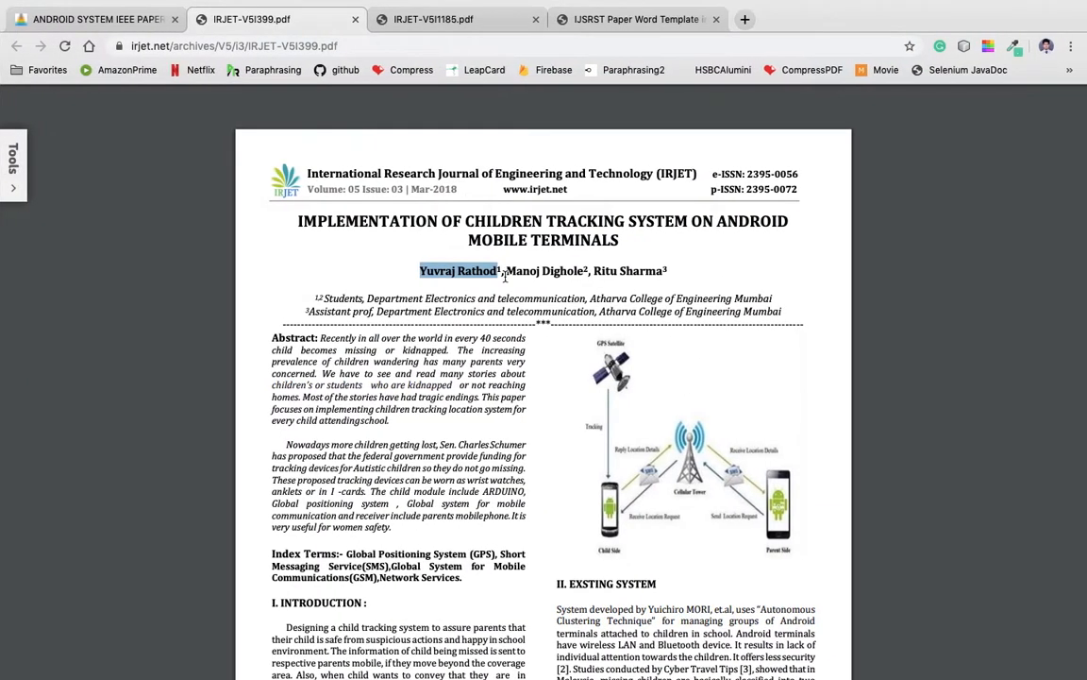
pyautogui.moveTo(638, 261)
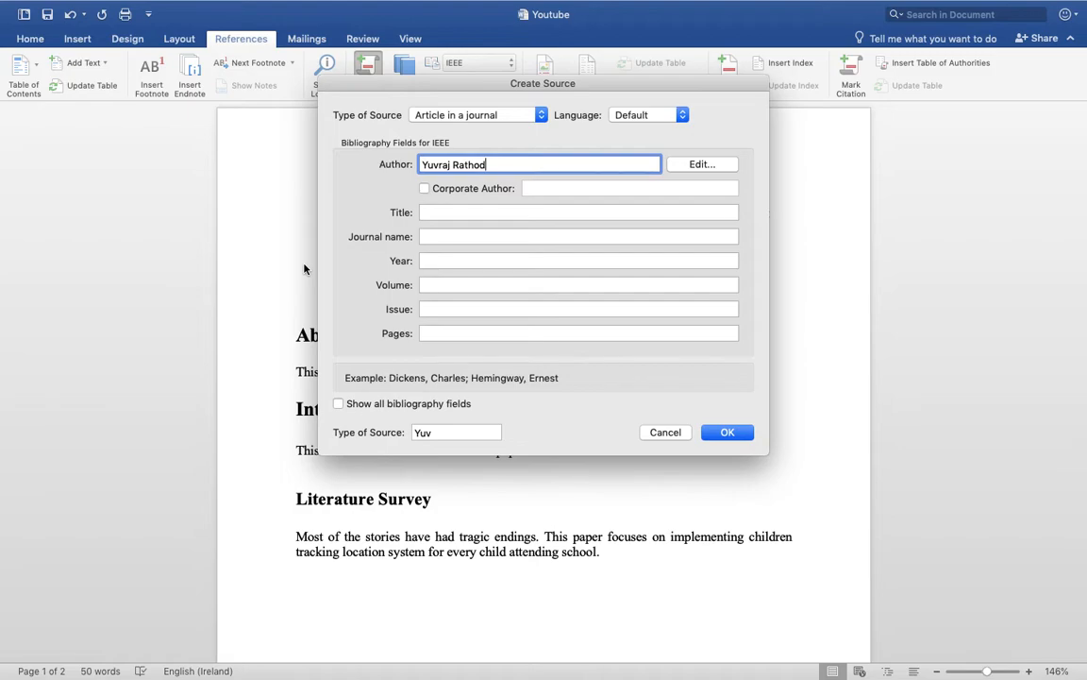
pyautogui.click(577, 212)
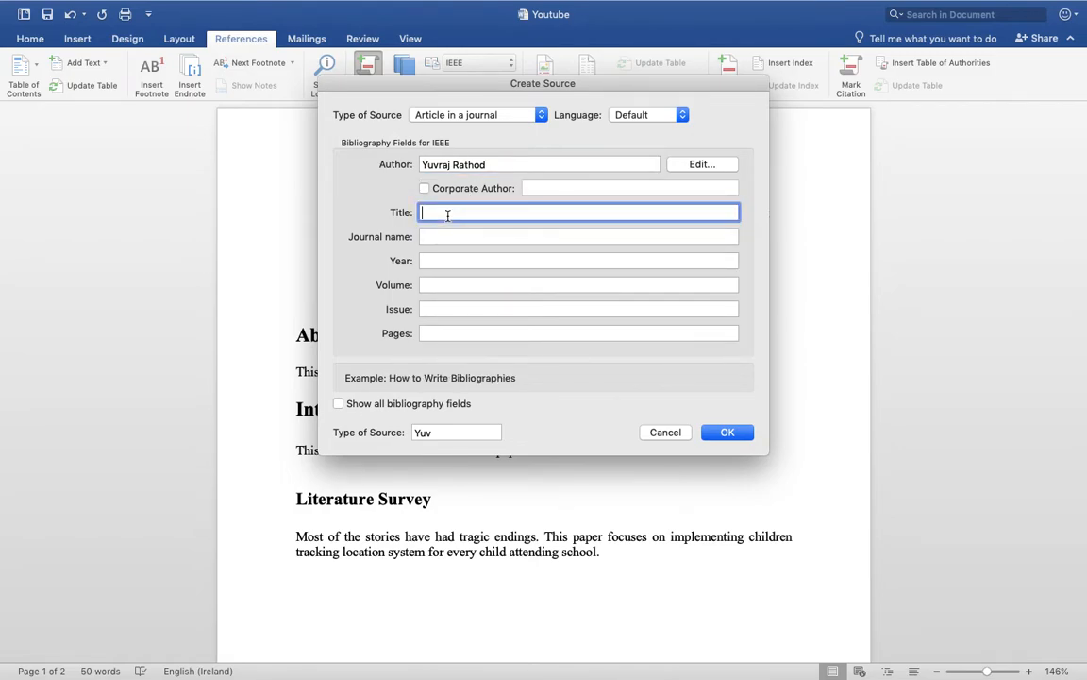
pyautogui.write('OF CHILDREN TRACKING SYSTEM ON ANDROID MOBILE TERMINALS')
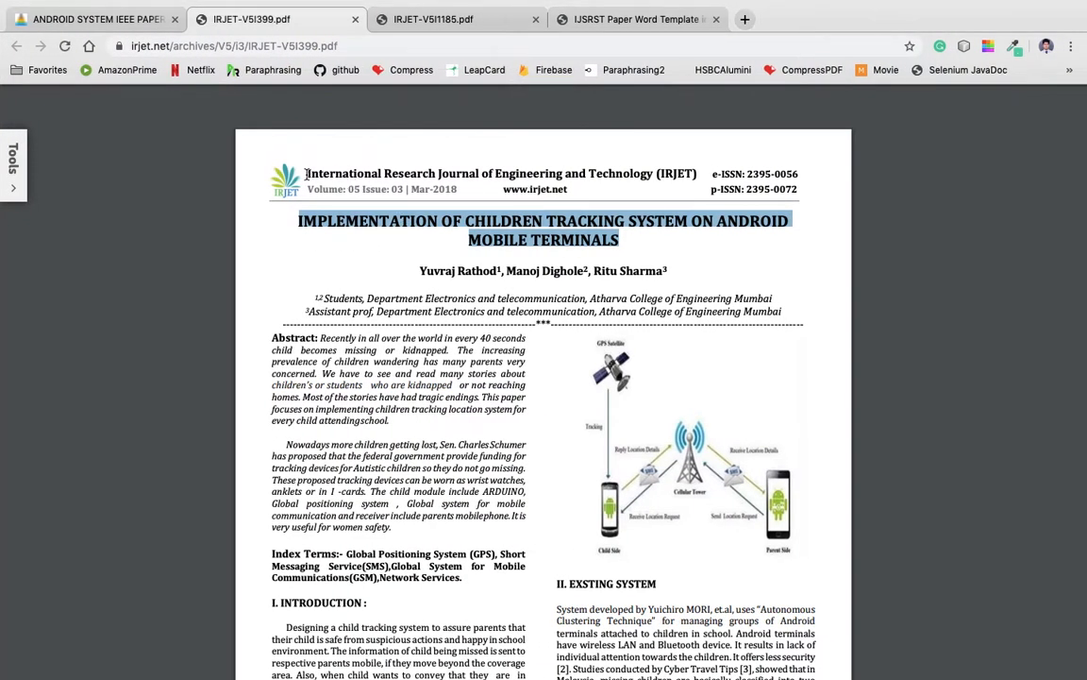
pyautogui.moveTo(305, 174); pyautogui.dragTo(695, 174)
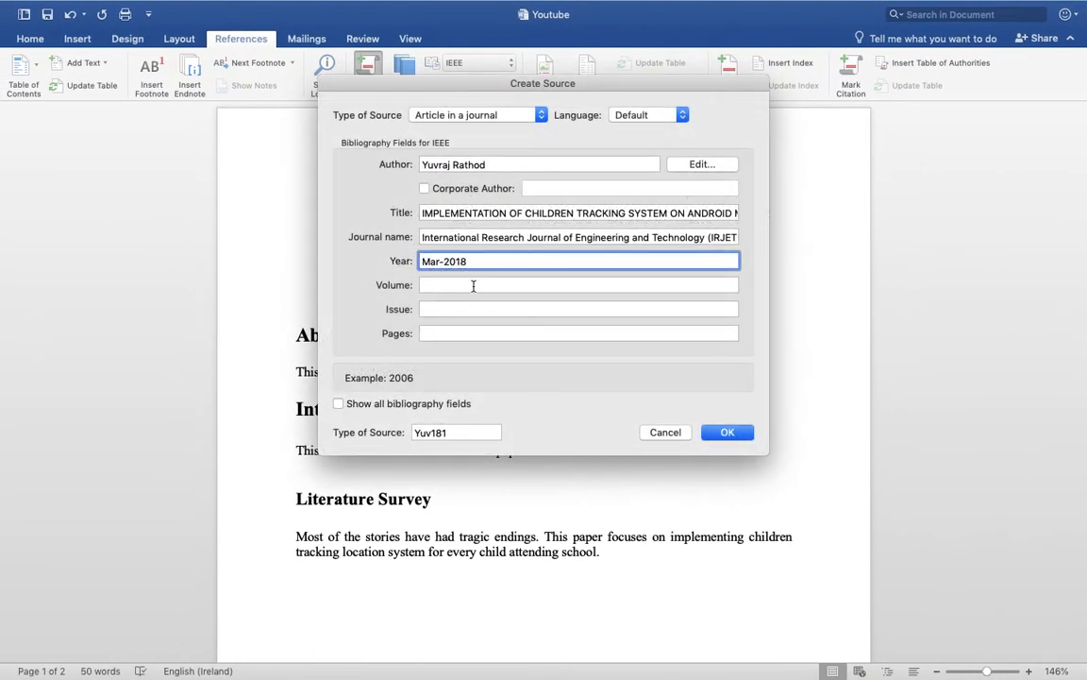
# Fill volume 05, issue 03 and pages 5, then save the source so citation [1] ends the paragraph.
pyautogui.write('05')
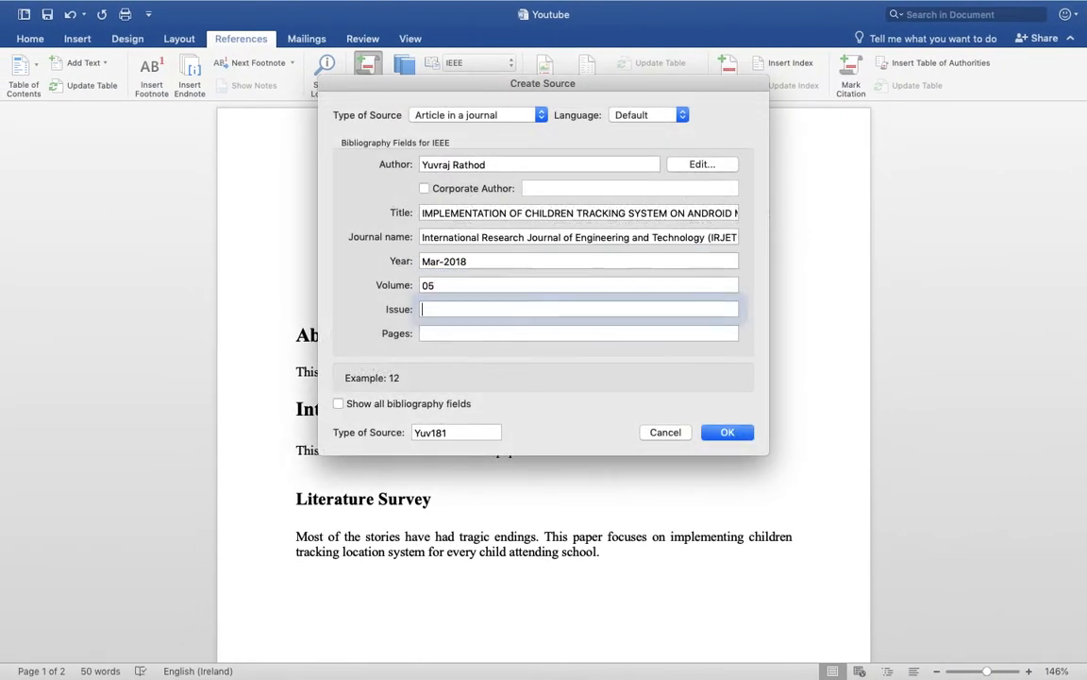
pyautogui.write('03')
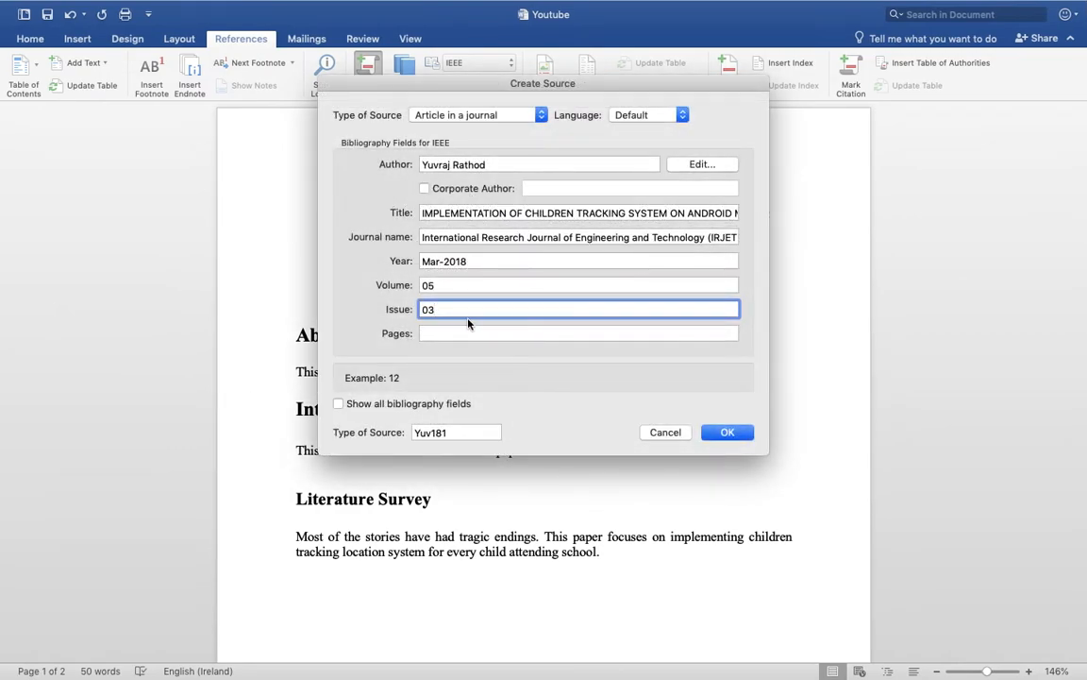
pyautogui.click(578, 333)
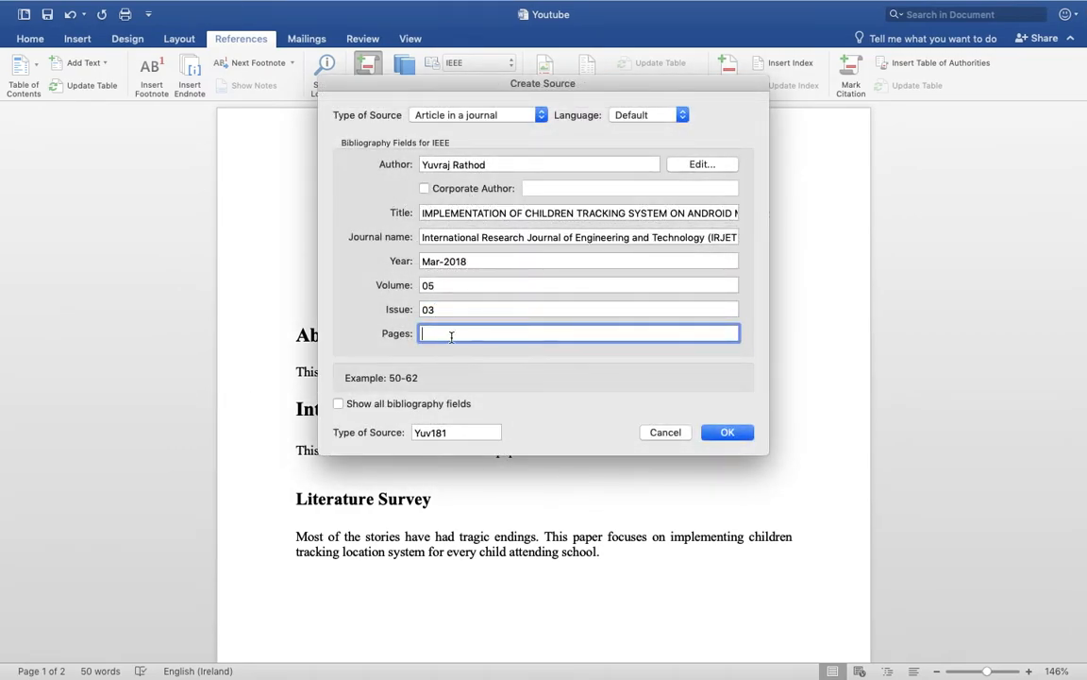
pyautogui.write('5')
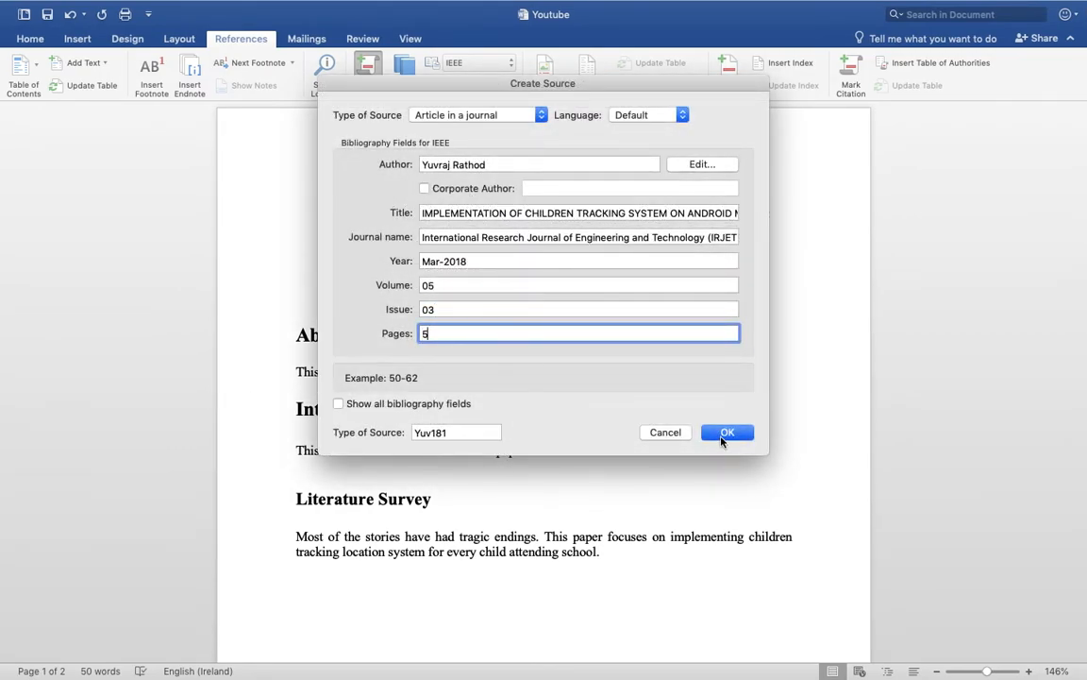
pyautogui.click(727, 432)
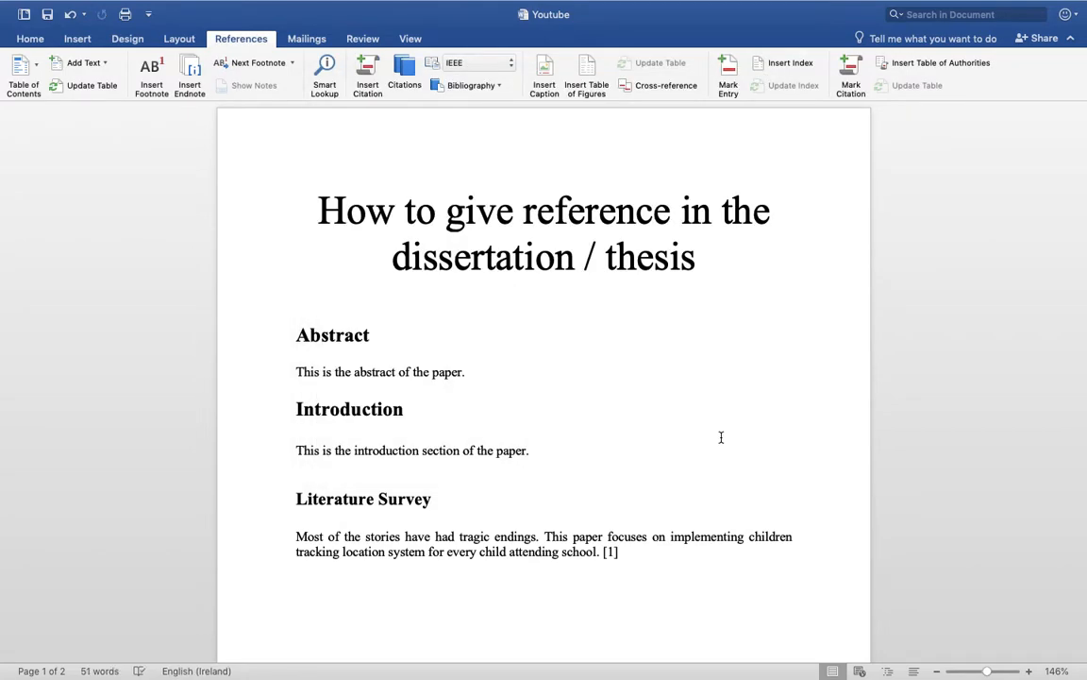
pyautogui.click(648, 551)
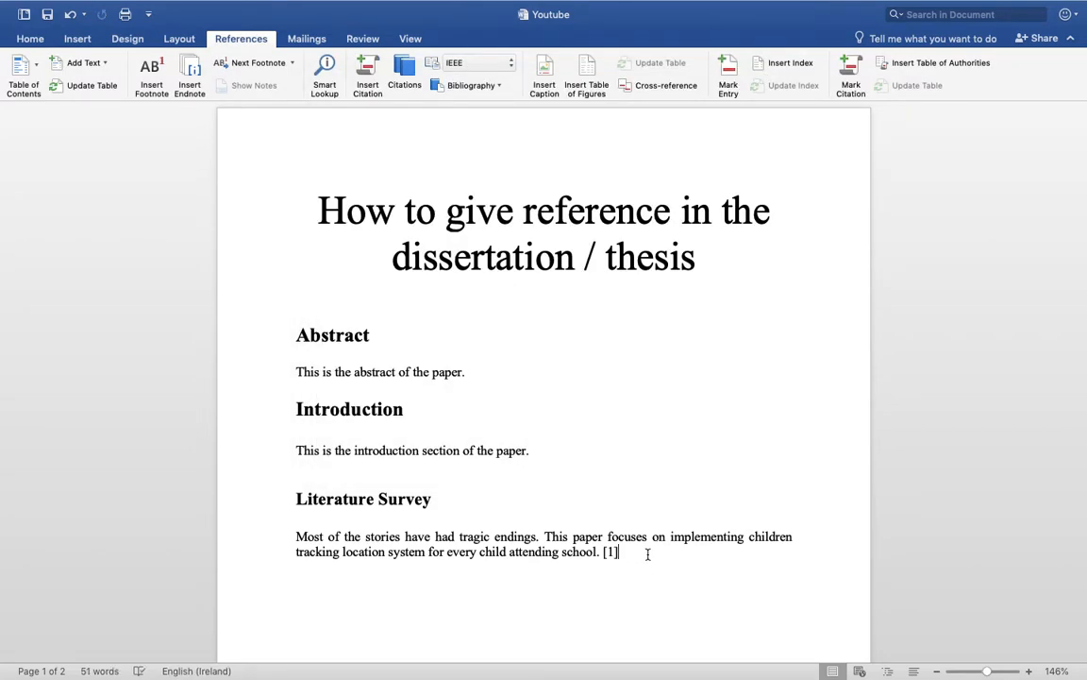
# Select the tomato maturity grading reference in the plant disease paper in Chrome for copying.
pyautogui.click(612, 551)
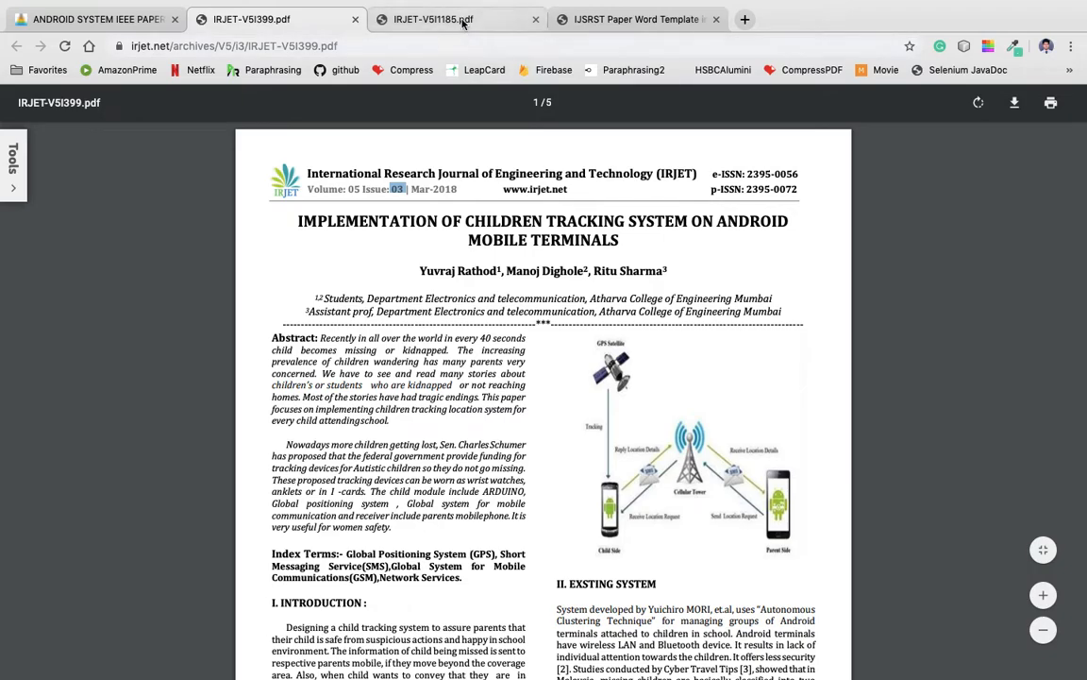
pyautogui.click(433, 19)
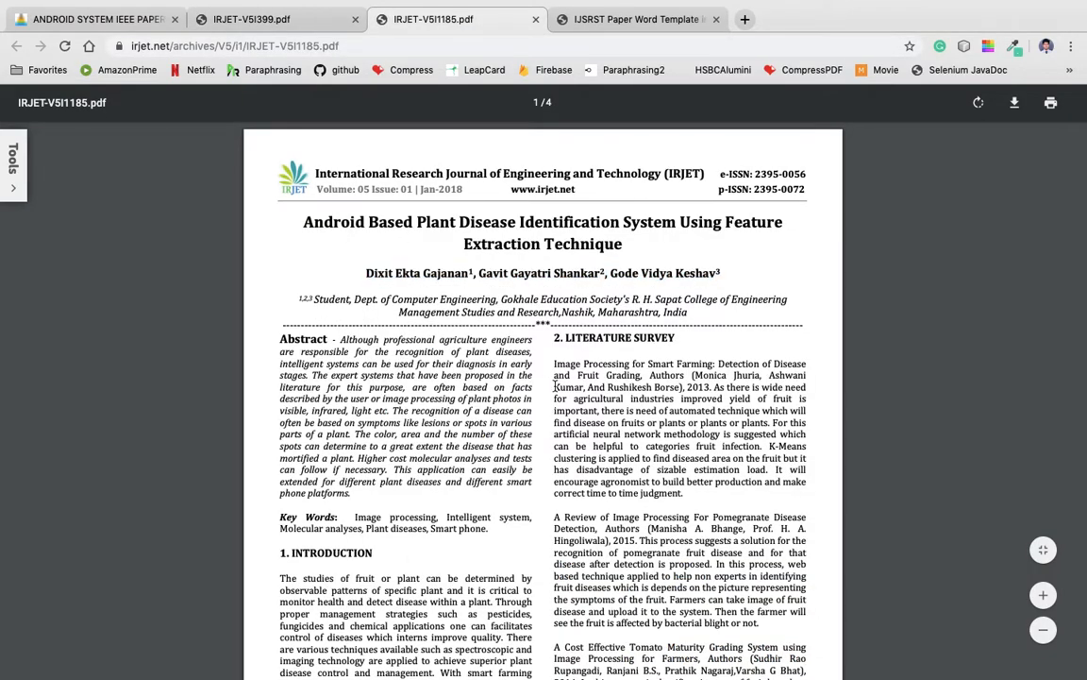
pyautogui.moveTo(557, 487)
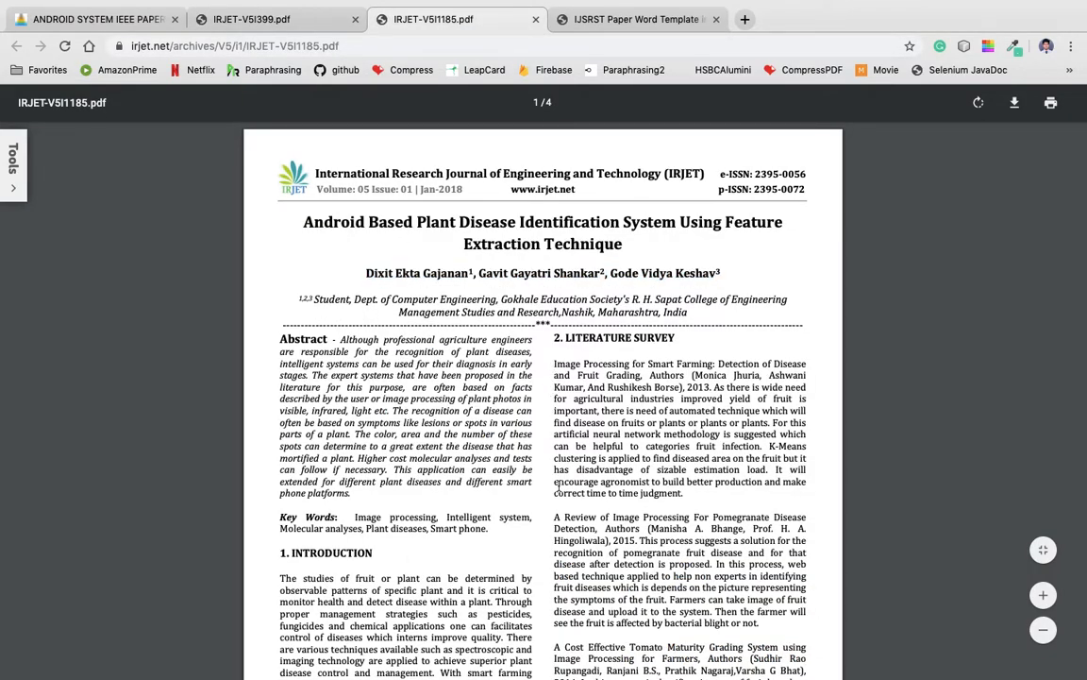
pyautogui.scroll(-3)
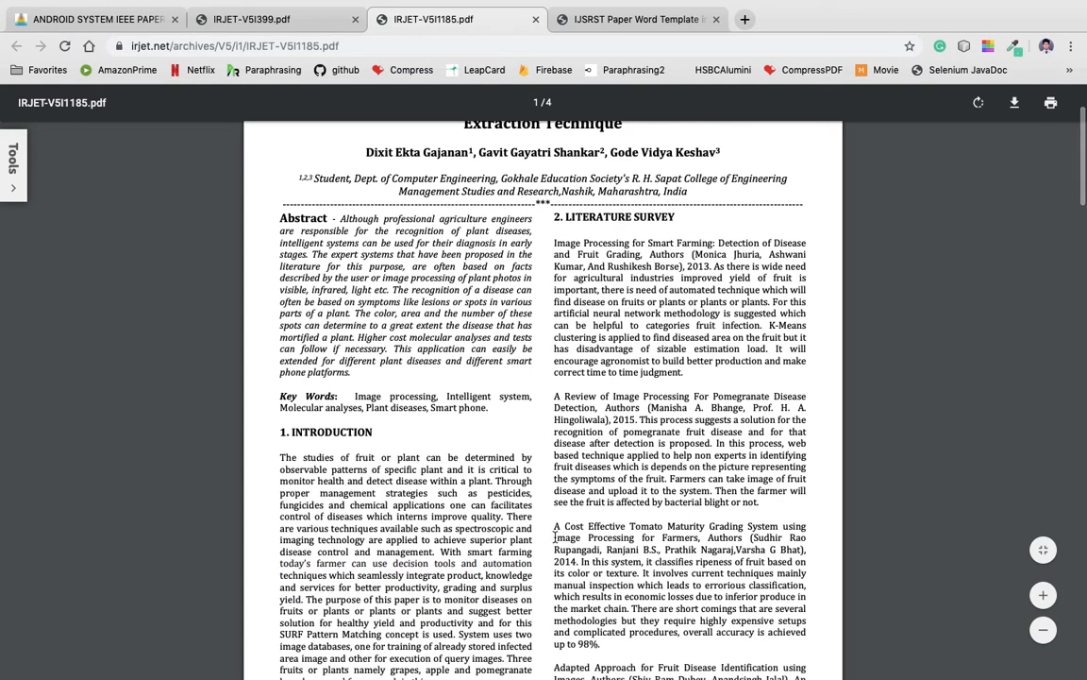
pyautogui.moveTo(555, 525); pyautogui.dragTo(585, 562)
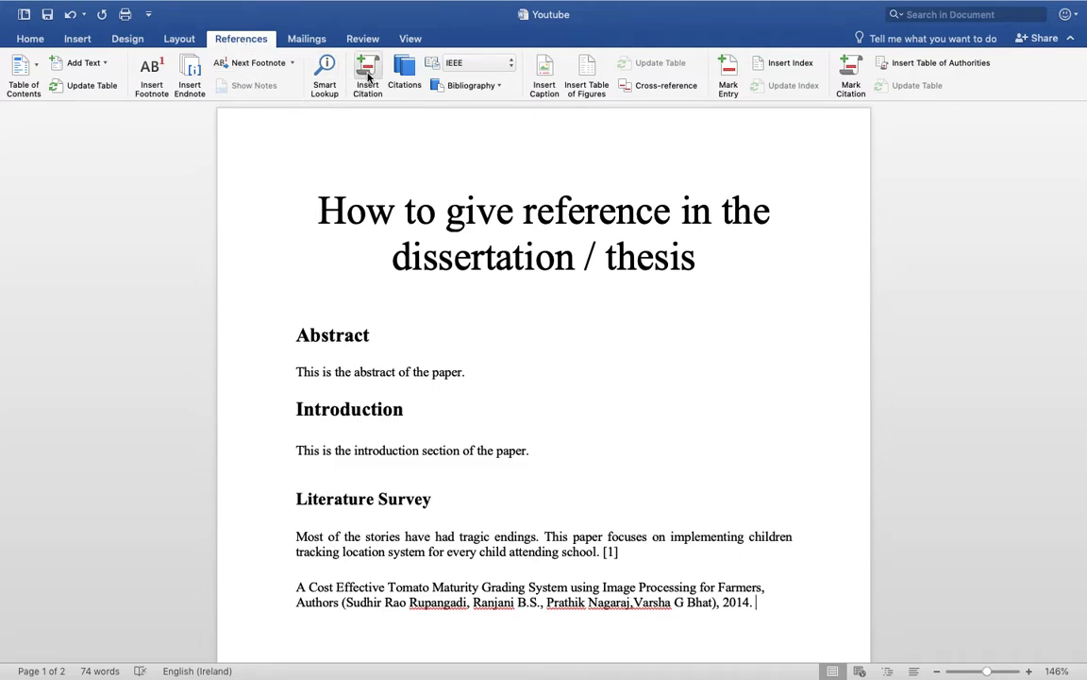
# Create a new source with author Dixit Ekta Gajanan copied from the PDF.
pyautogui.click(367, 76)
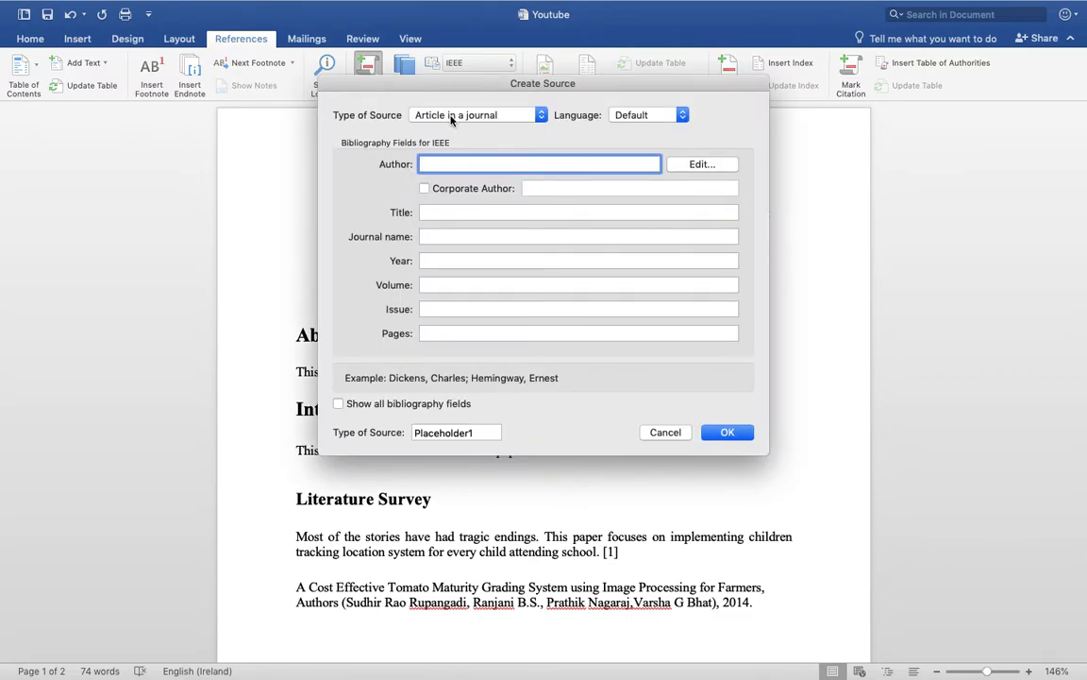
pyautogui.click(540, 163)
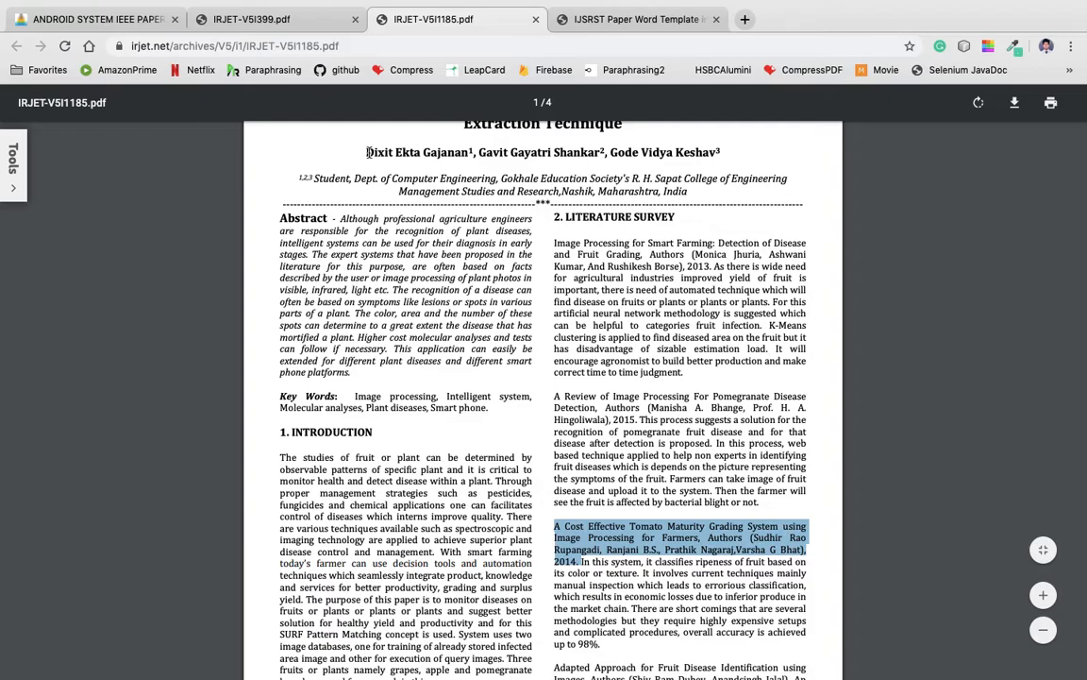
pyautogui.doubleClick(417, 151)
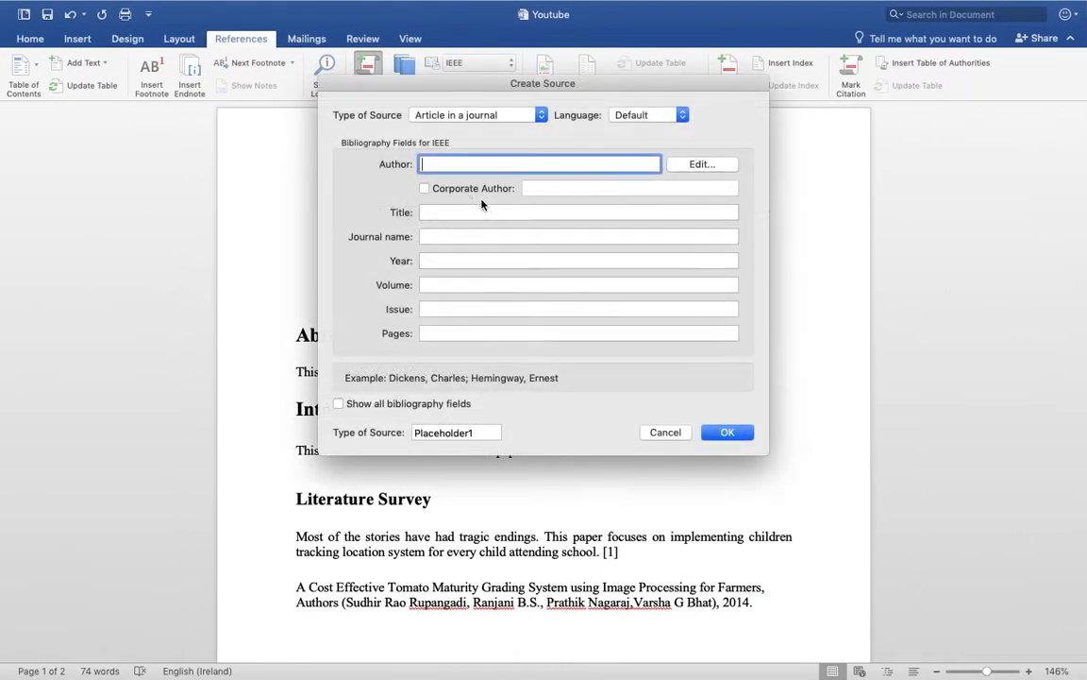
pyautogui.write('Dixit Ekta Gajanan')
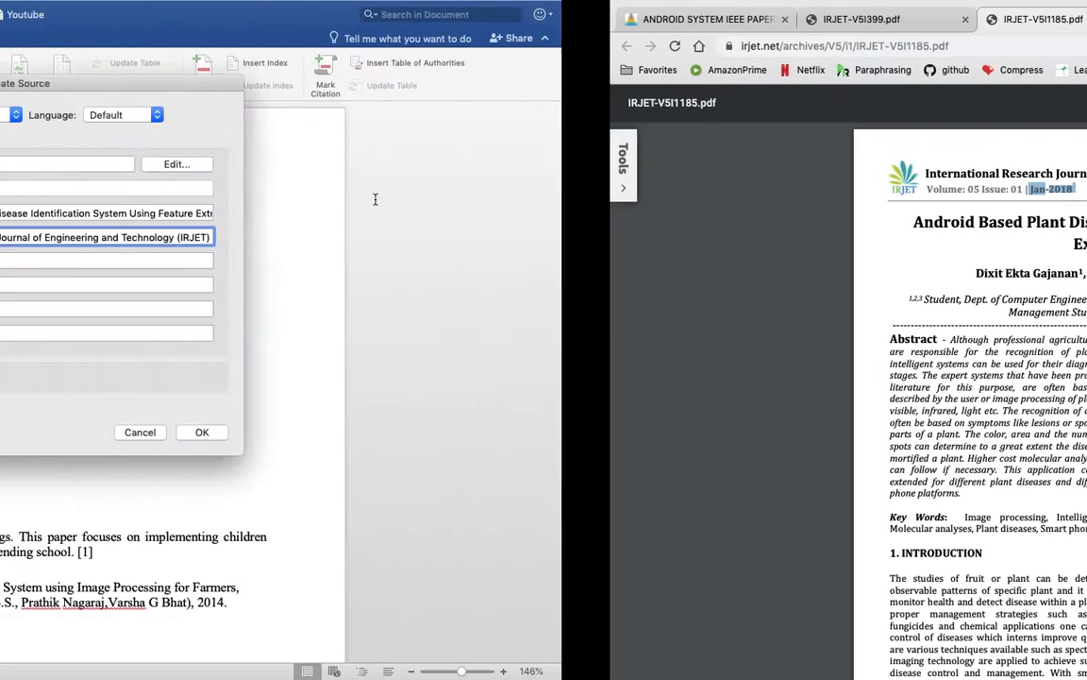
# Enter year Jan-2018 and volume 05, then save so citation [2] follows the tomato grading line.
pyautogui.write('Jan-2018')
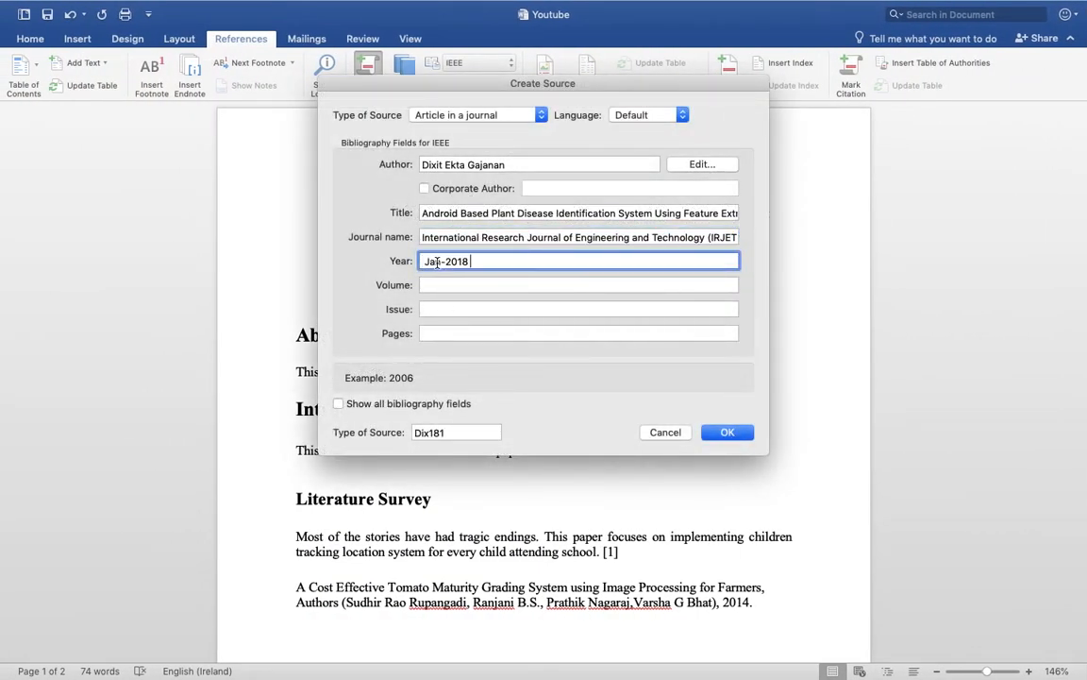
pyautogui.write('05')
pyautogui.click(580, 310)
pyautogui.write('01')
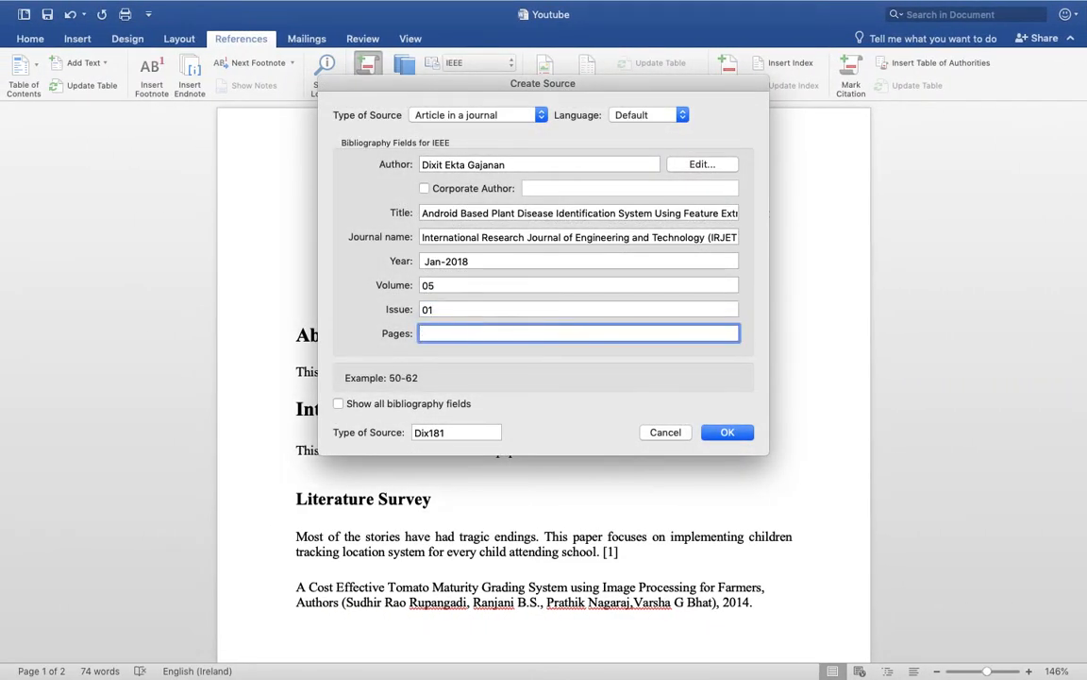
pyautogui.click(727, 430)
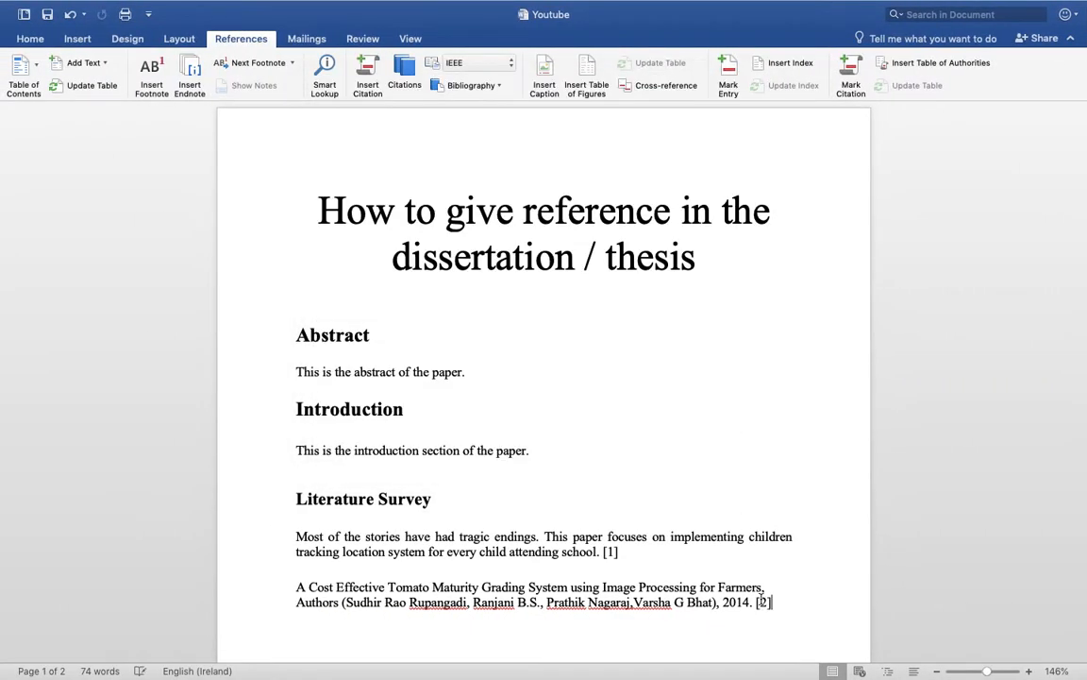
# Select the survey paragraph's opening words and move down to the top of page two.
pyautogui.click(763, 602)
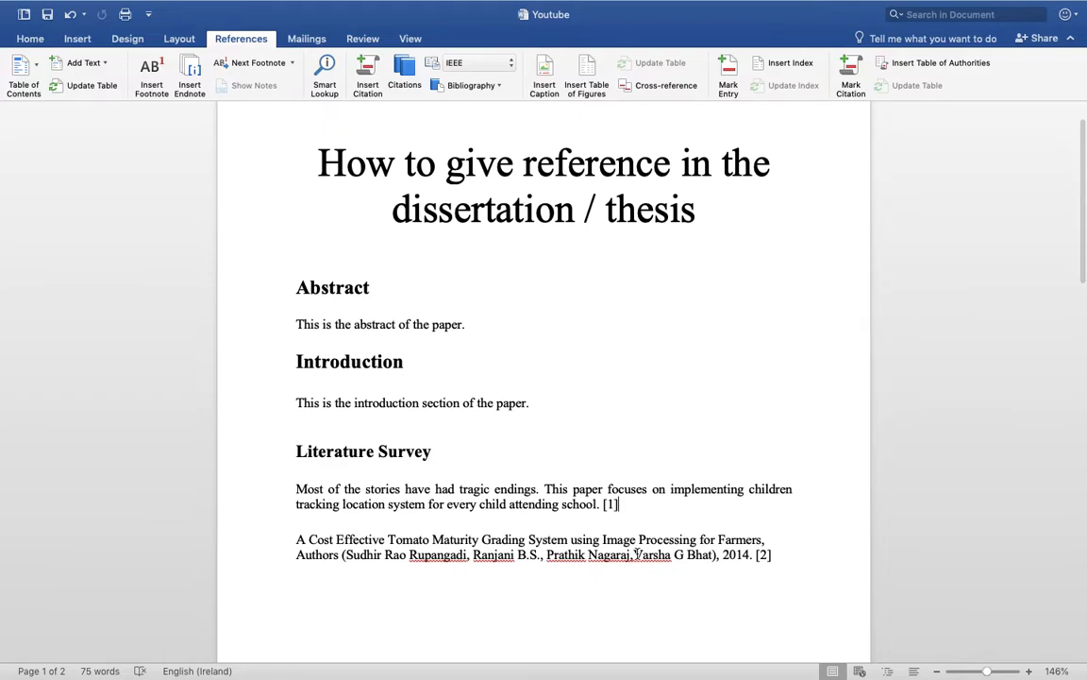
pyautogui.moveTo(295, 488); pyautogui.dragTo(456, 487)
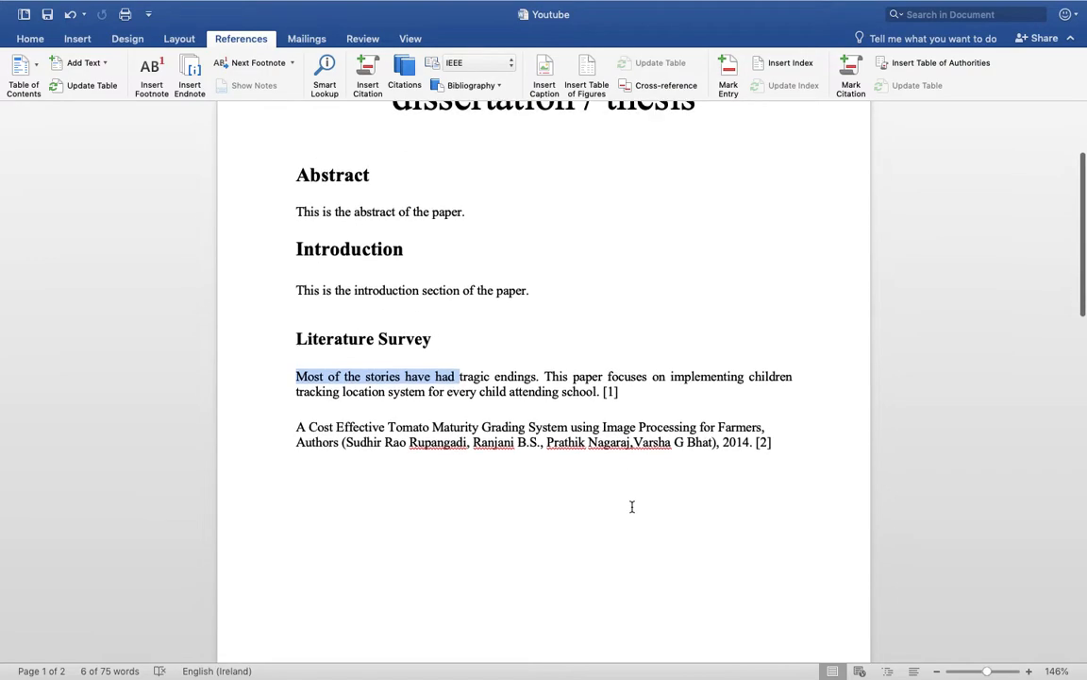
pyautogui.scroll(-3)
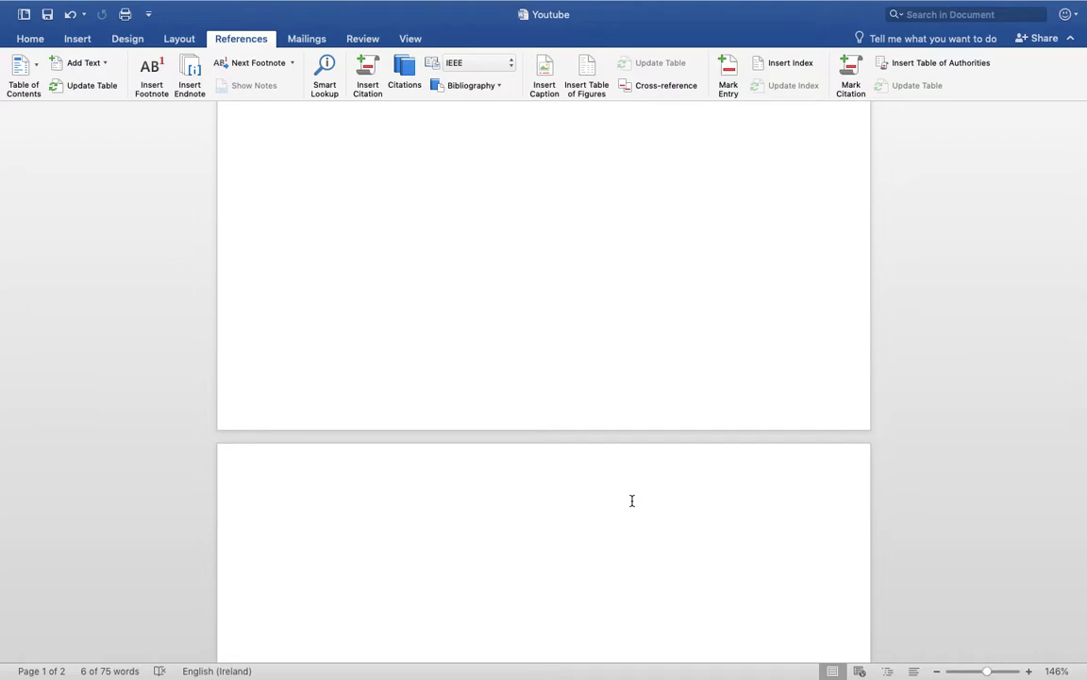
pyautogui.scroll(-3)
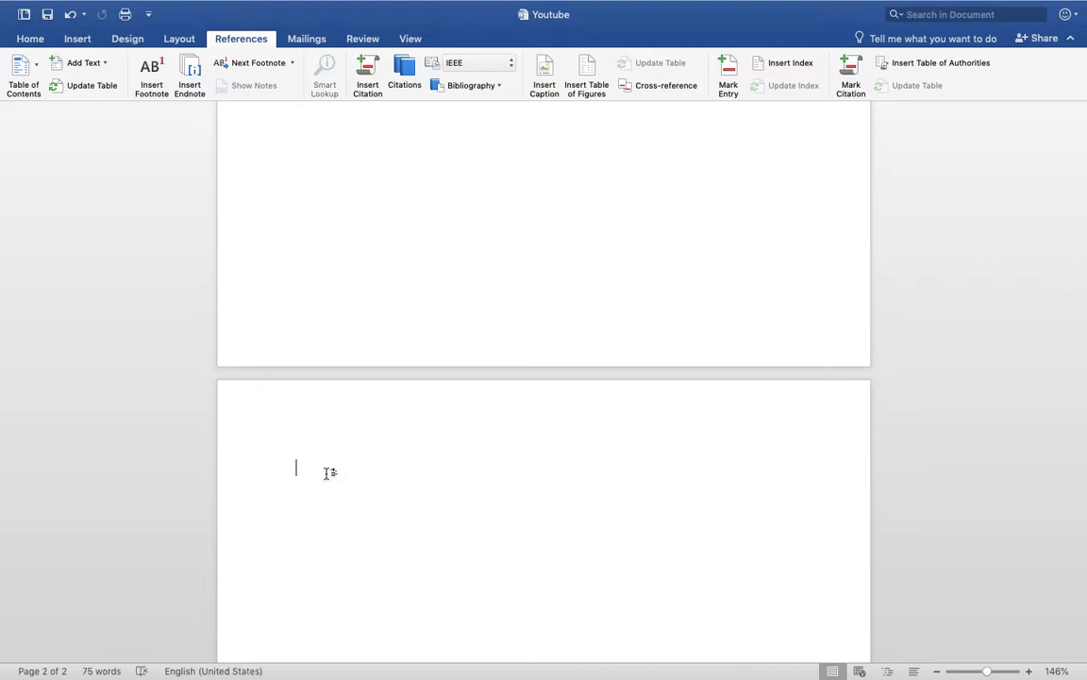
pyautogui.scroll(-3)
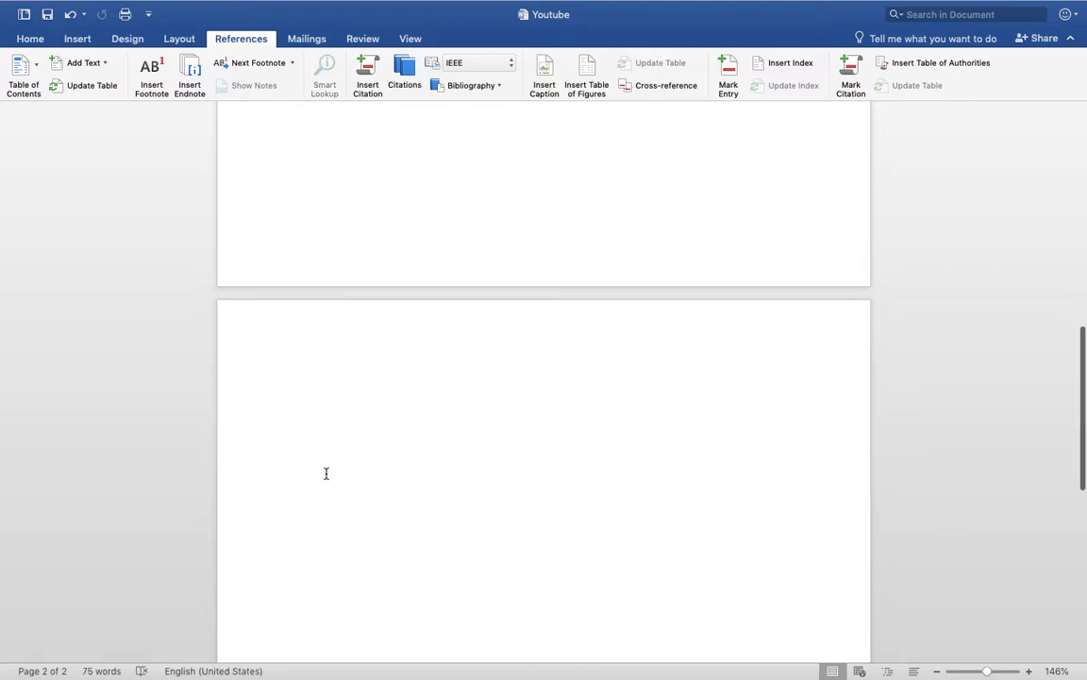
# Write 'Second / Last Page of report' and trim it to 'Last Page of report'.
pyautogui.write('Second / L')
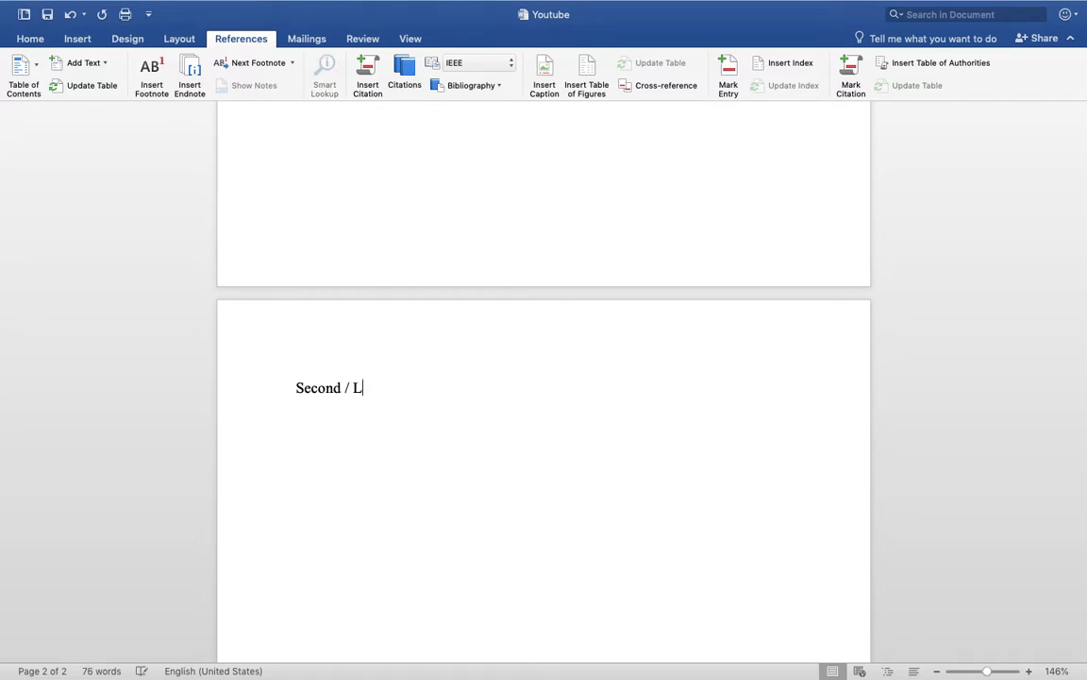
pyautogui.write('ast P')
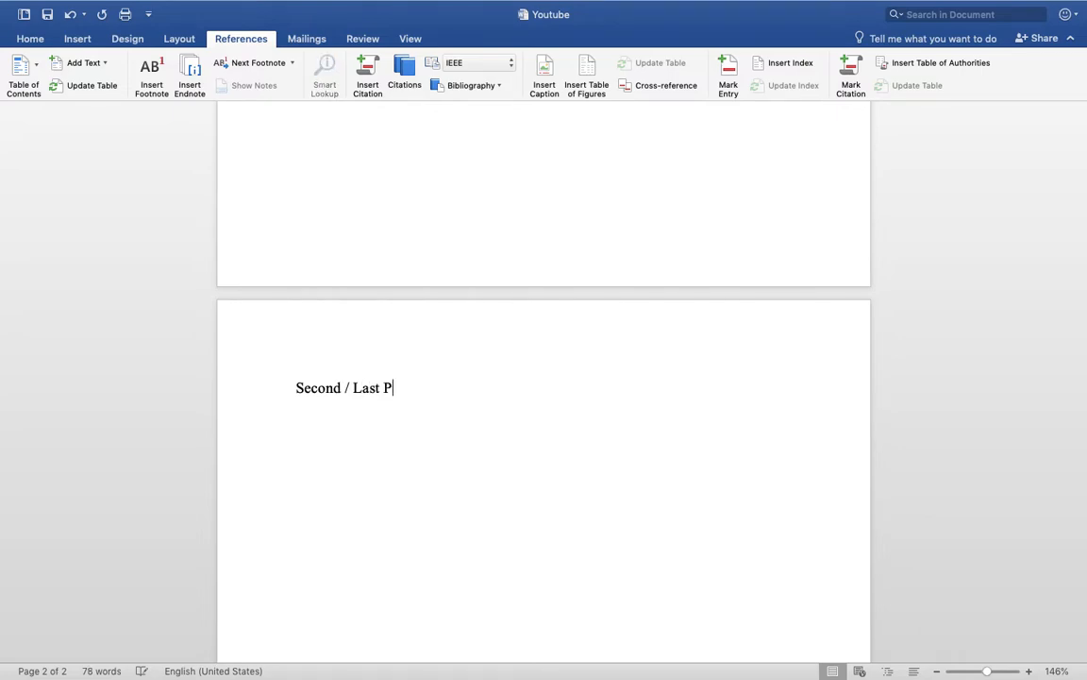
pyautogui.write('age of report')
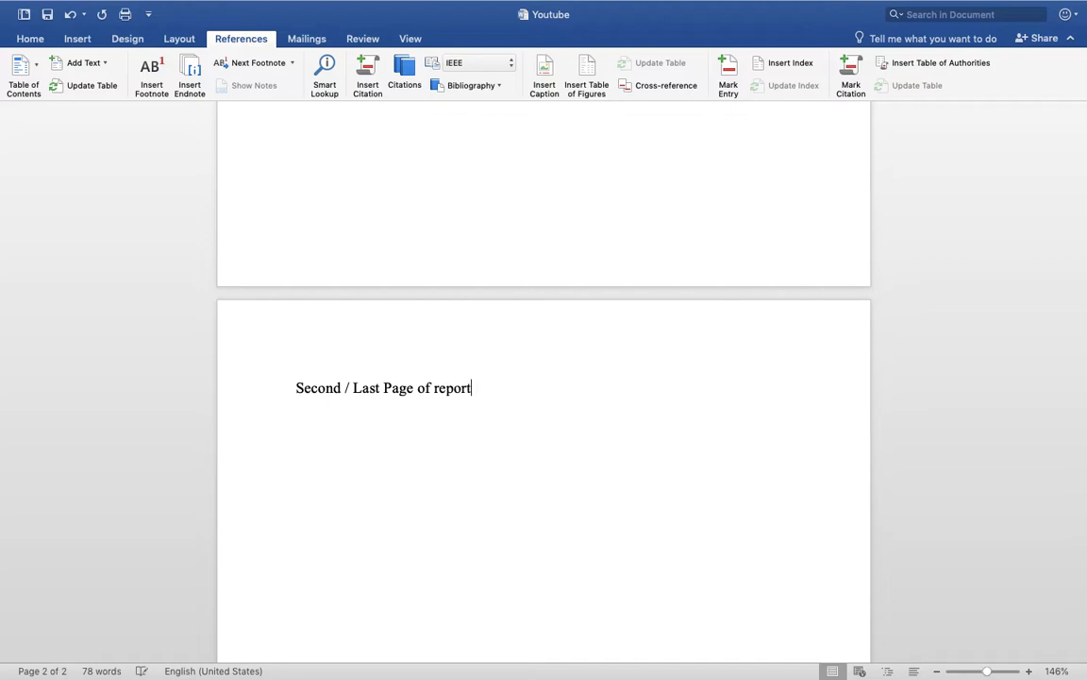
pyautogui.doubleClick(317, 387)
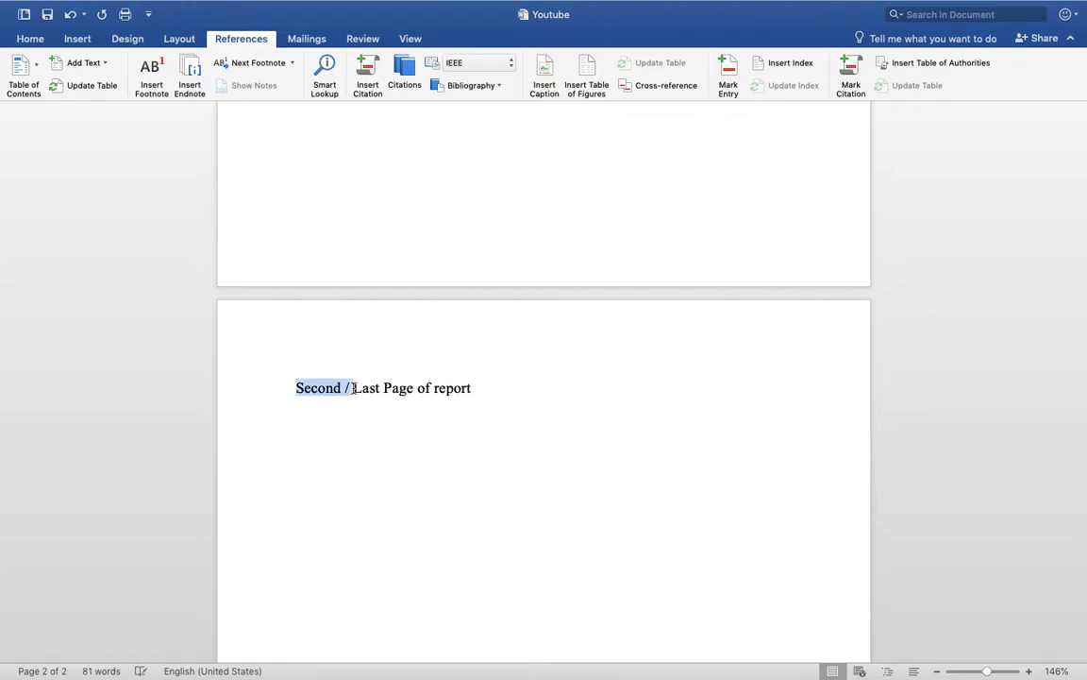
pyautogui.press('Delete')
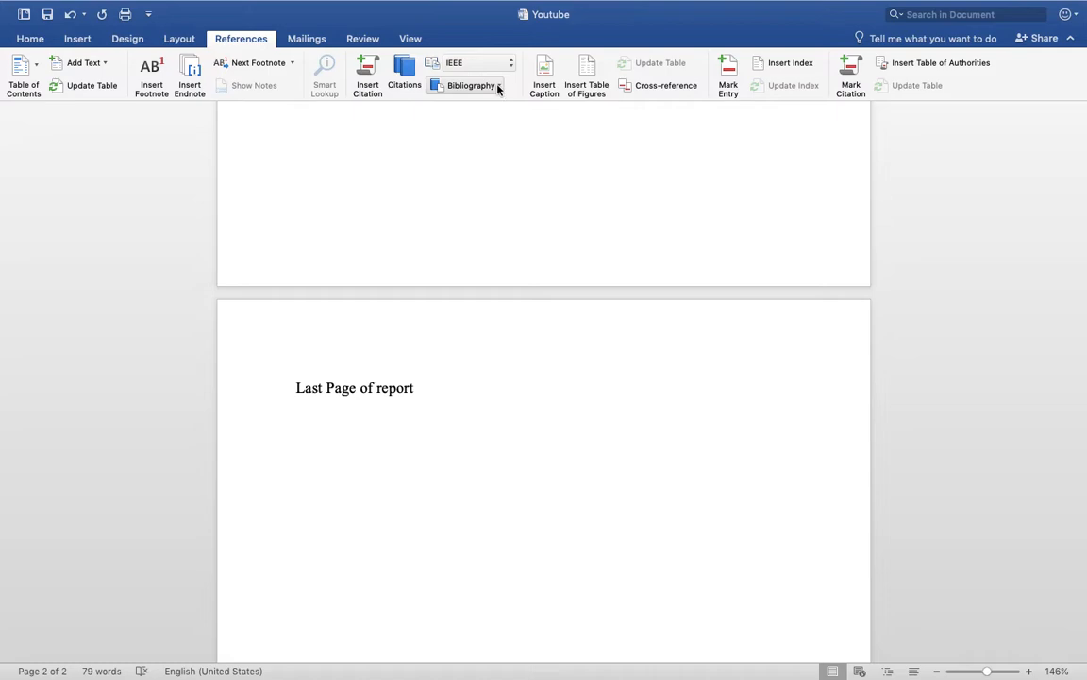
# Insert a Built-In Bibliography and a Works Cited list of sources [1] and [2] on the last page.
pyautogui.click(470, 85)
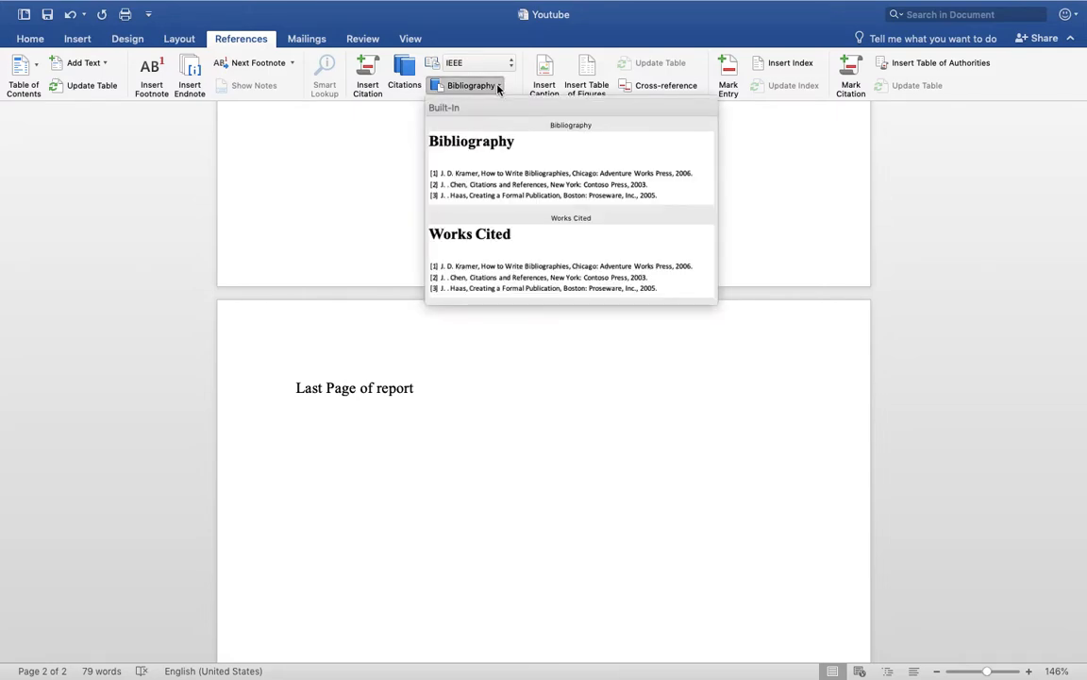
pyautogui.moveTo(483, 238)
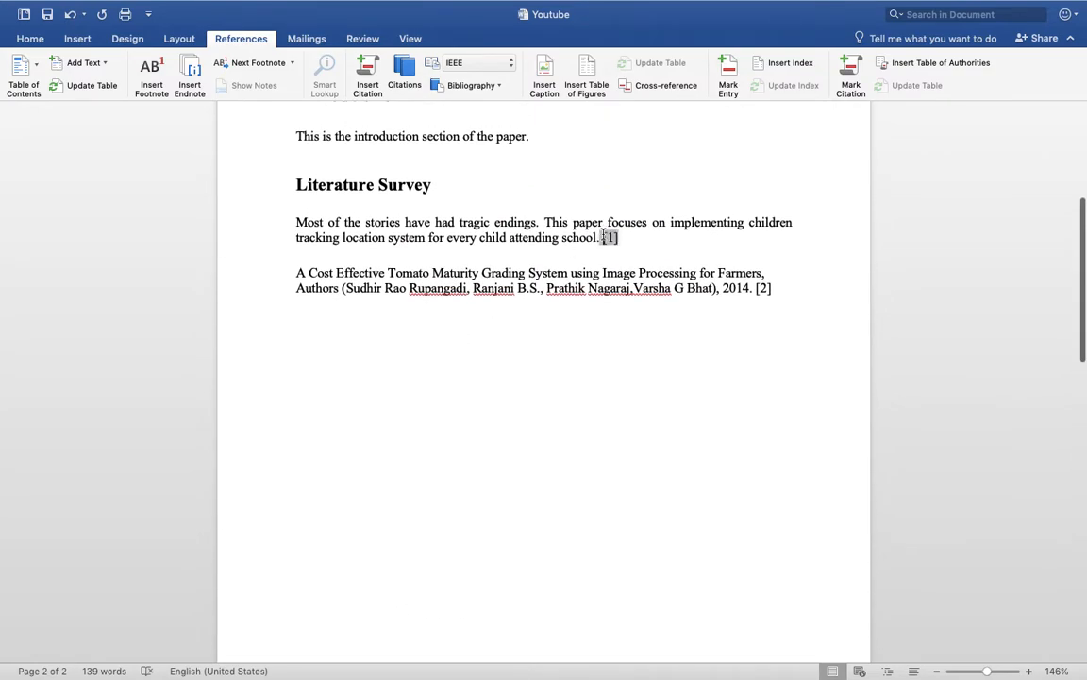
pyautogui.click(763, 287)
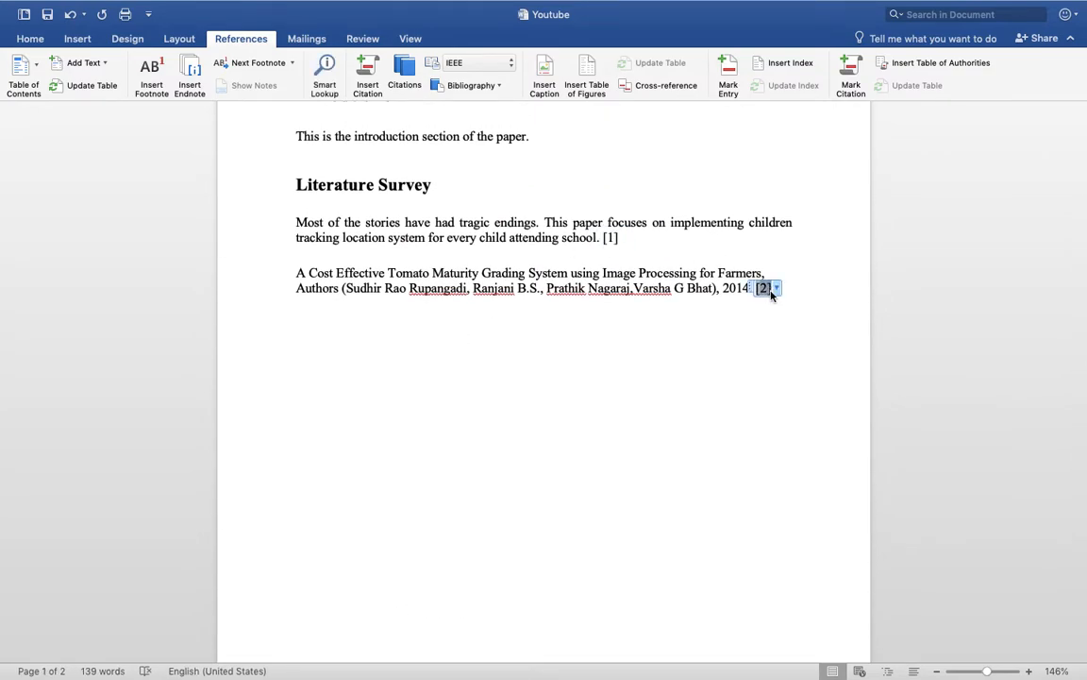
pyautogui.scroll(-3)
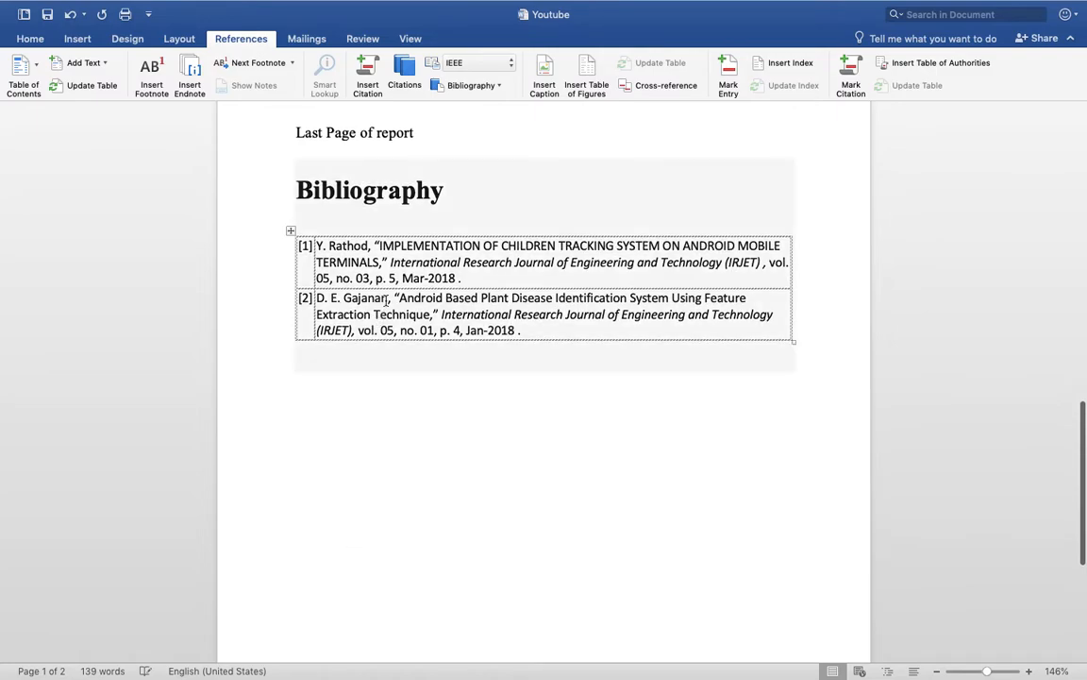
pyautogui.click(472, 85)
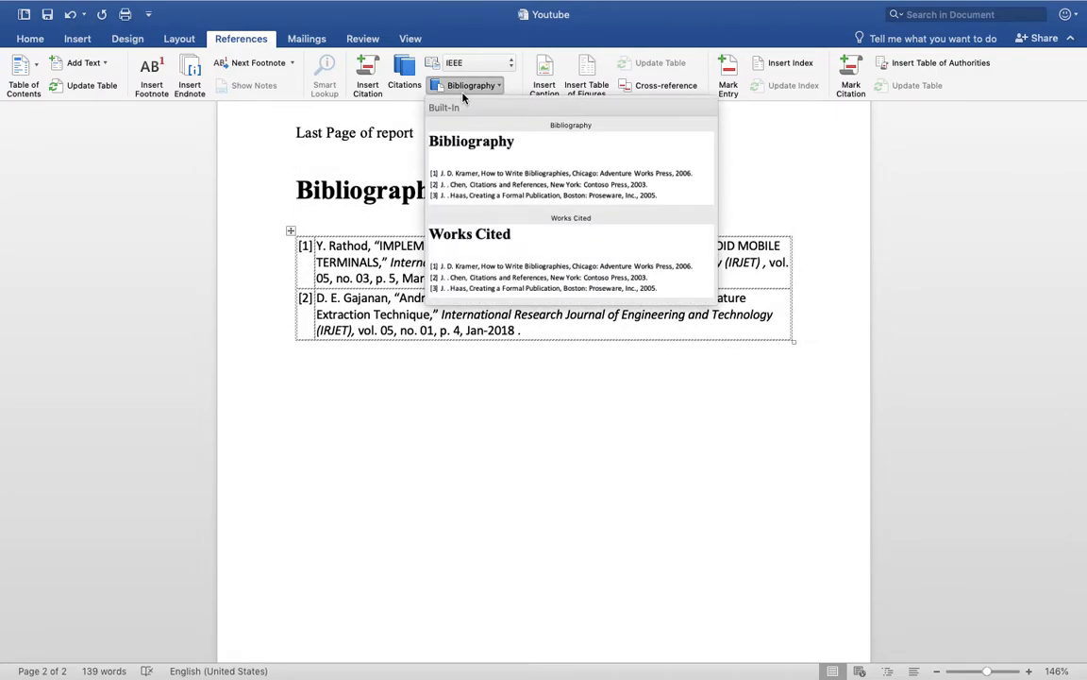
pyautogui.moveTo(482, 261)
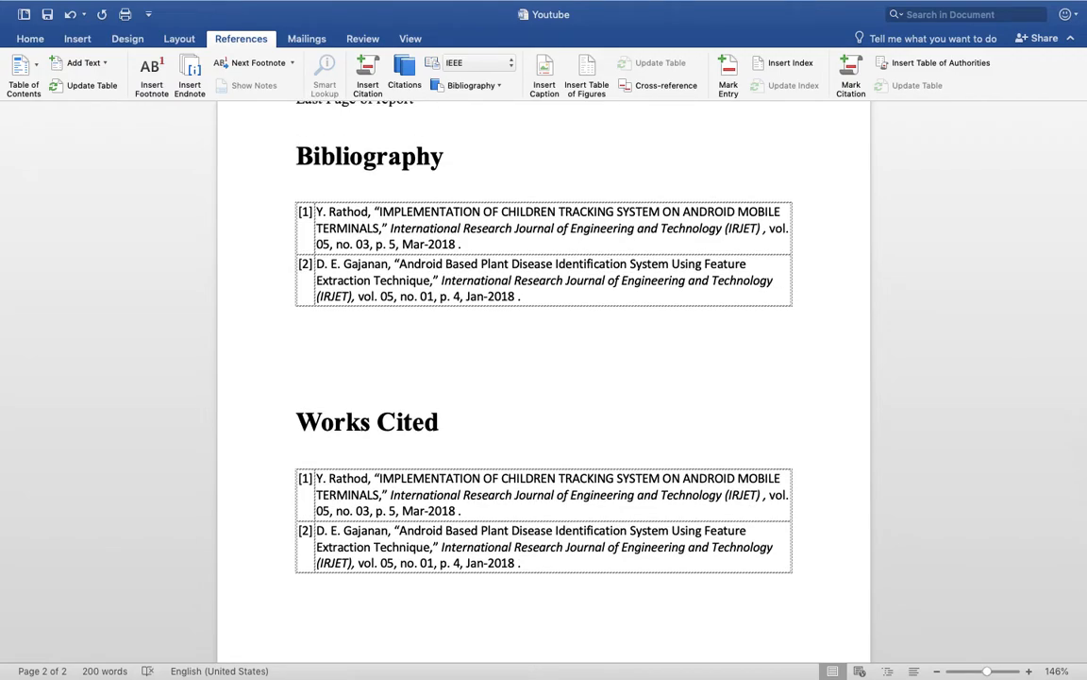
# Drag the 'A Cost Effective Tomato...' paragraph up below 'This is the abstract of the paper.'.
pyautogui.scroll(-3)
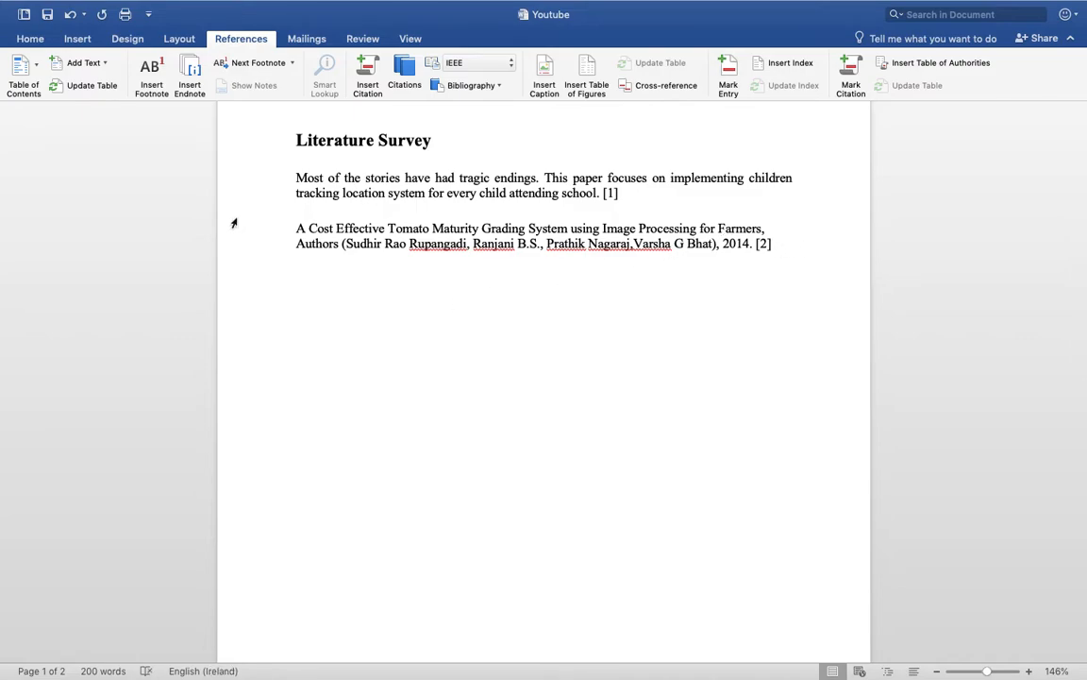
pyautogui.moveTo(295, 226); pyautogui.dragTo(633, 227)
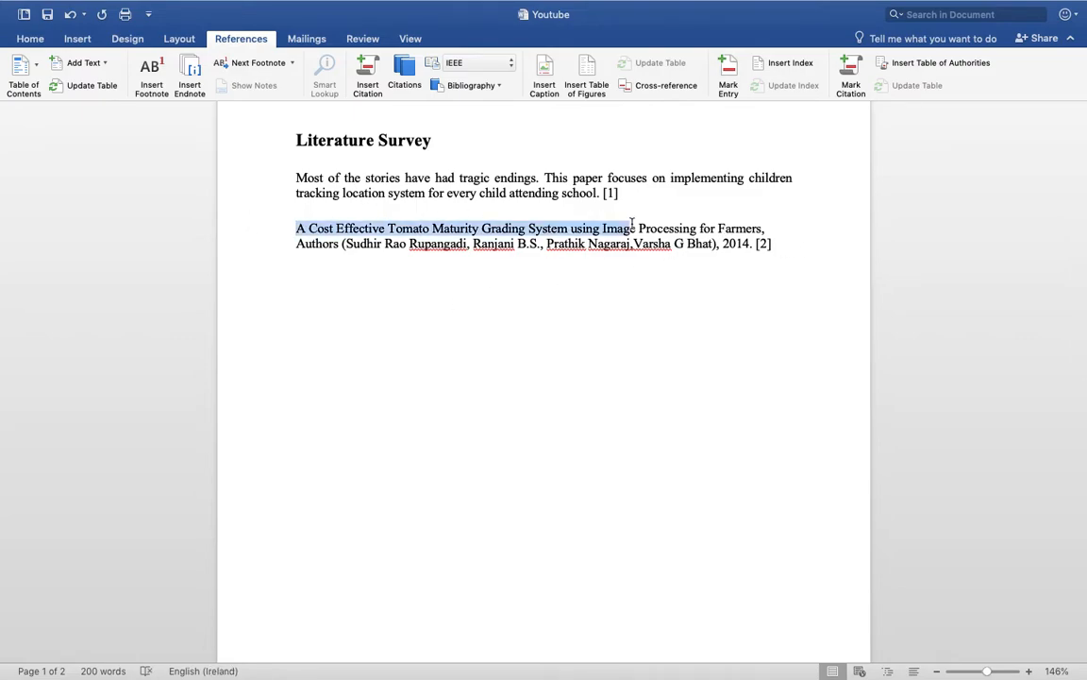
pyautogui.moveTo(634, 226); pyautogui.dragTo(770, 243)
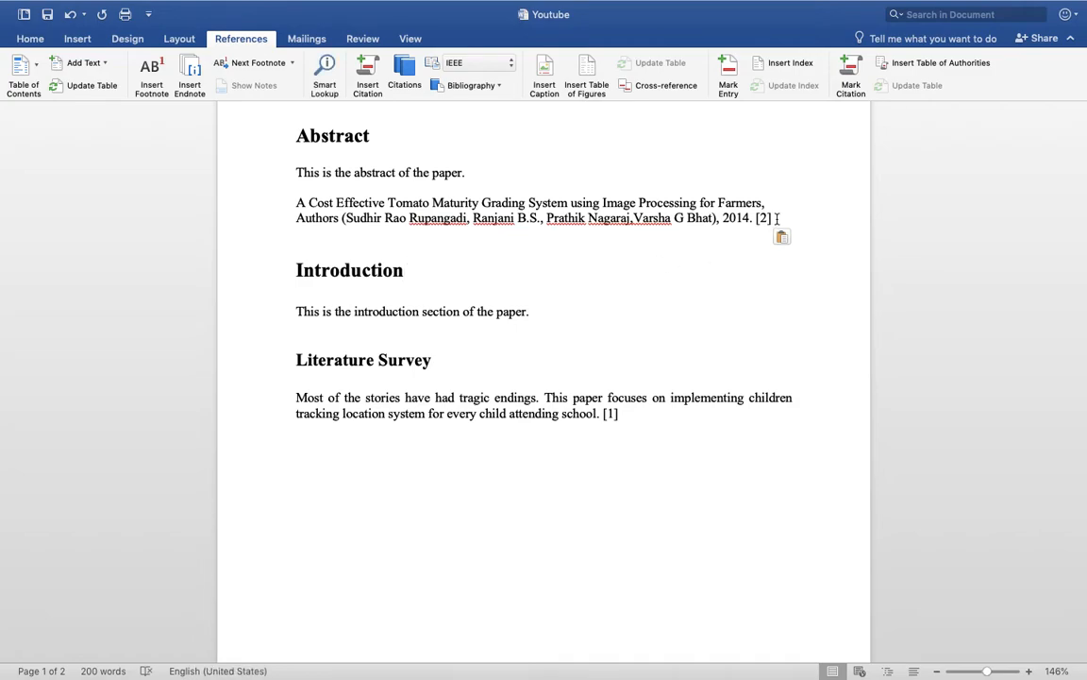
# Check the moved line and select its citation [2] now sitting under Abstract.
pyautogui.click(762, 219)
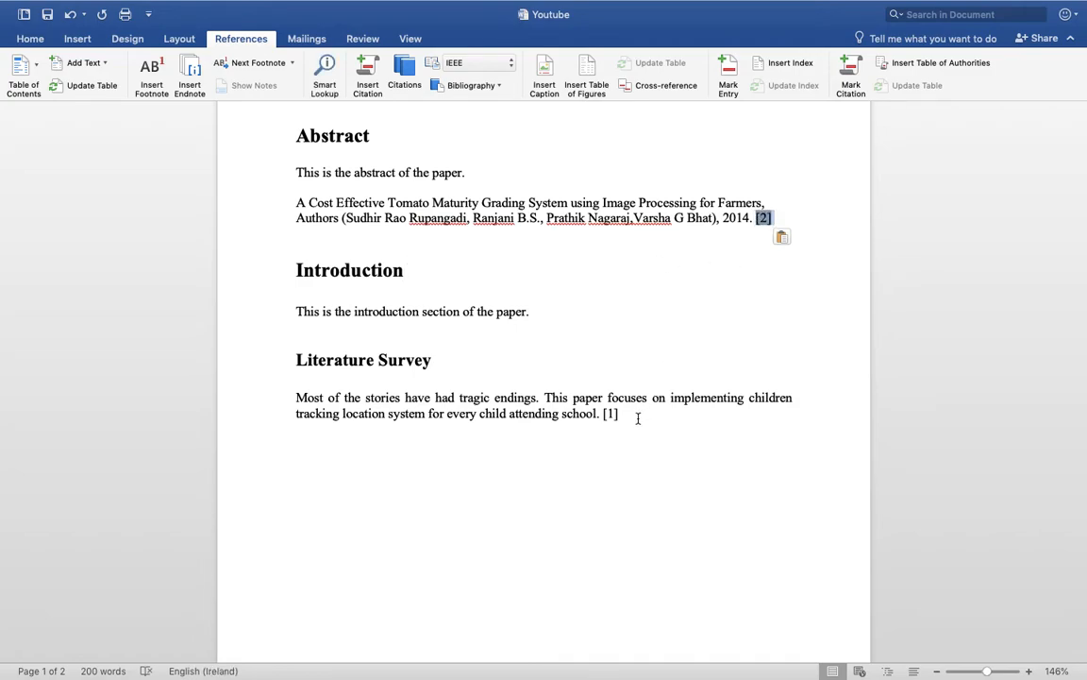
pyautogui.click(609, 414)
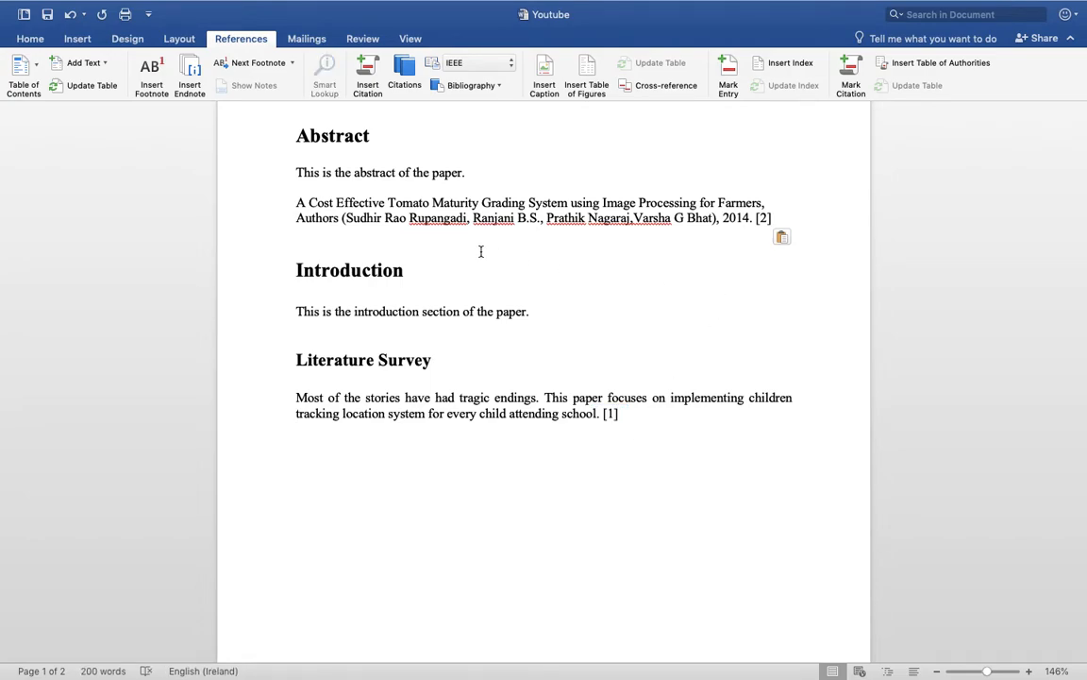
pyautogui.moveTo(294, 202); pyautogui.dragTo(672, 219)
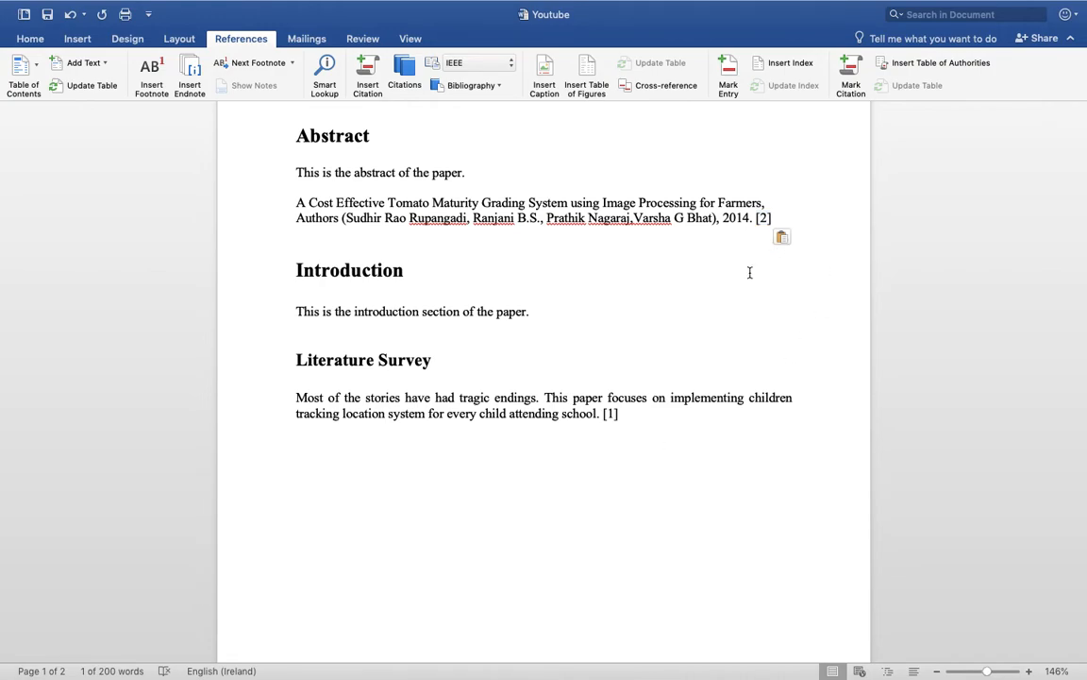
pyautogui.click(762, 217)
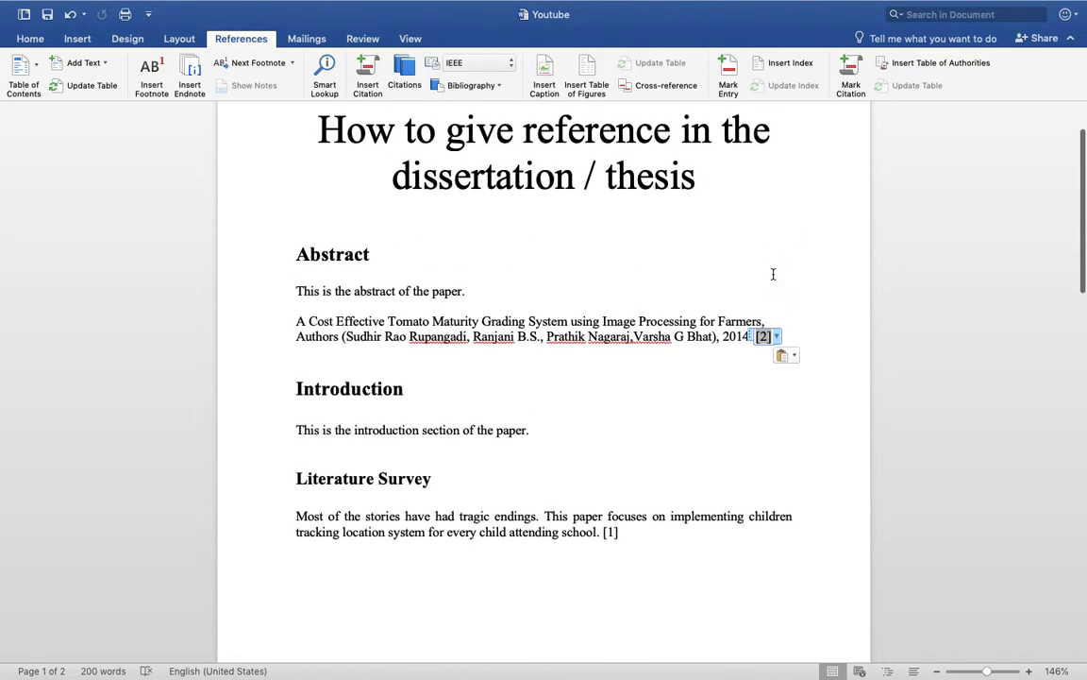
# Select the whole document and run Update Field so the Abstract citation becomes [1].
pyautogui.press('ctrl+a')
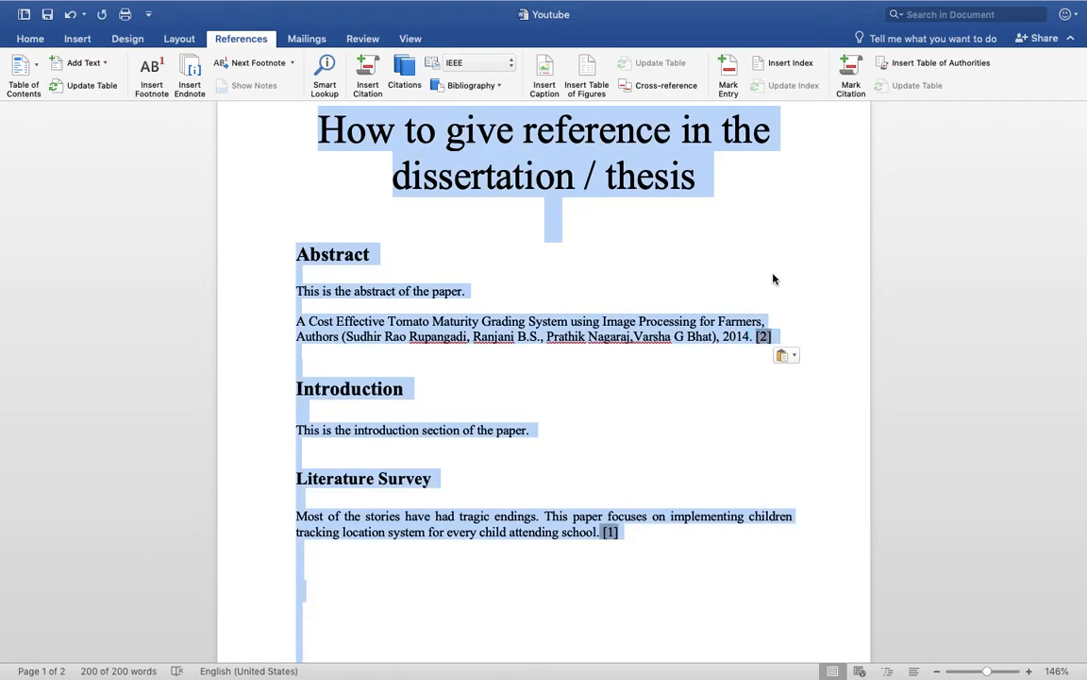
pyautogui.rightClick(623, 177)
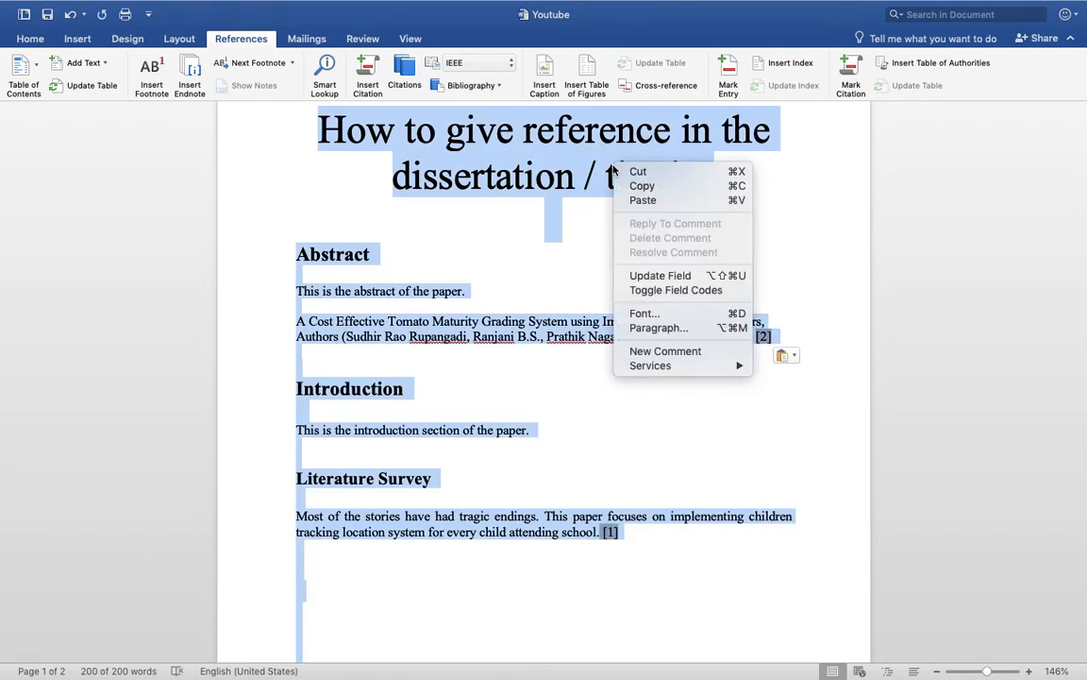
pyautogui.moveTo(661, 276)
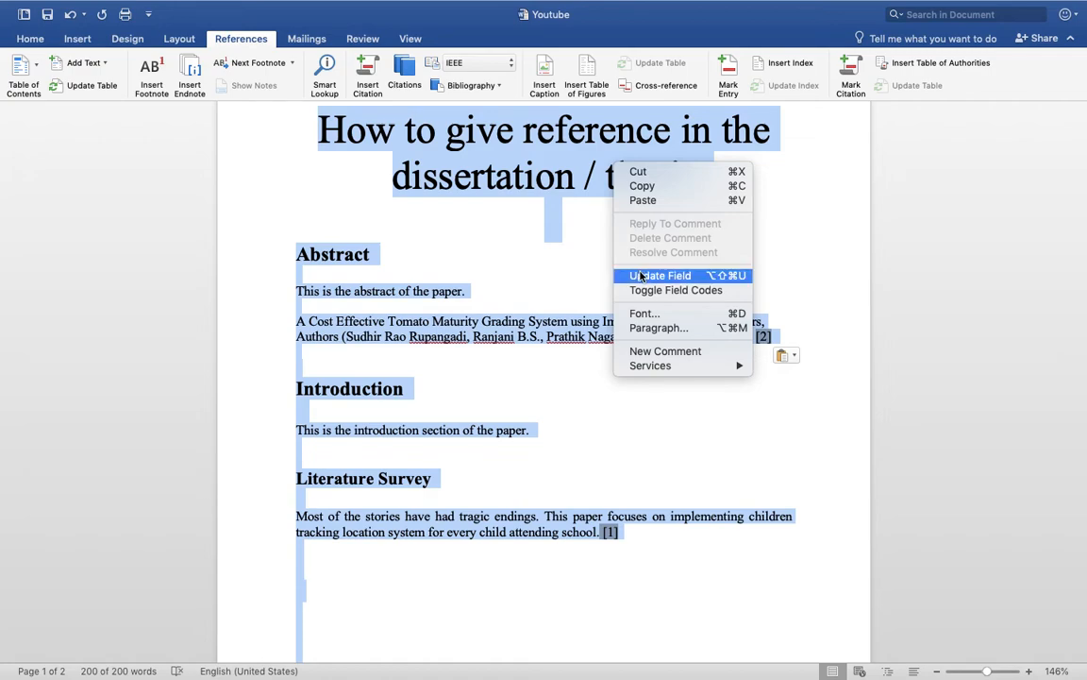
pyautogui.click(661, 276)
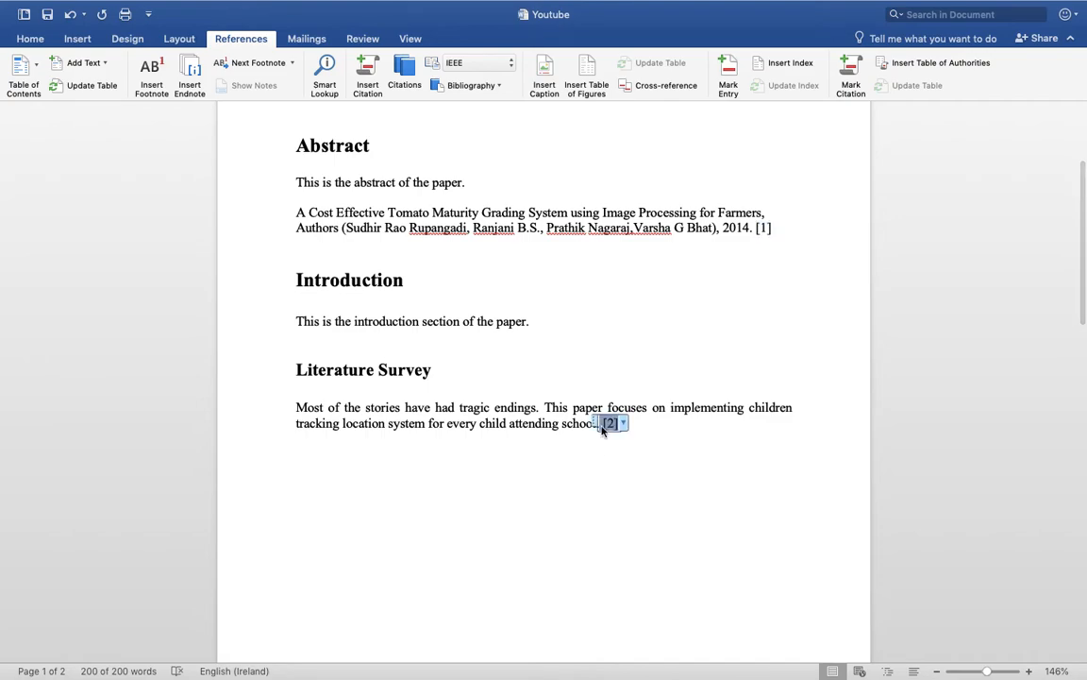
# Review the renumbered Bibliography and Works Cited lists on the last page.
pyautogui.scroll(-3)
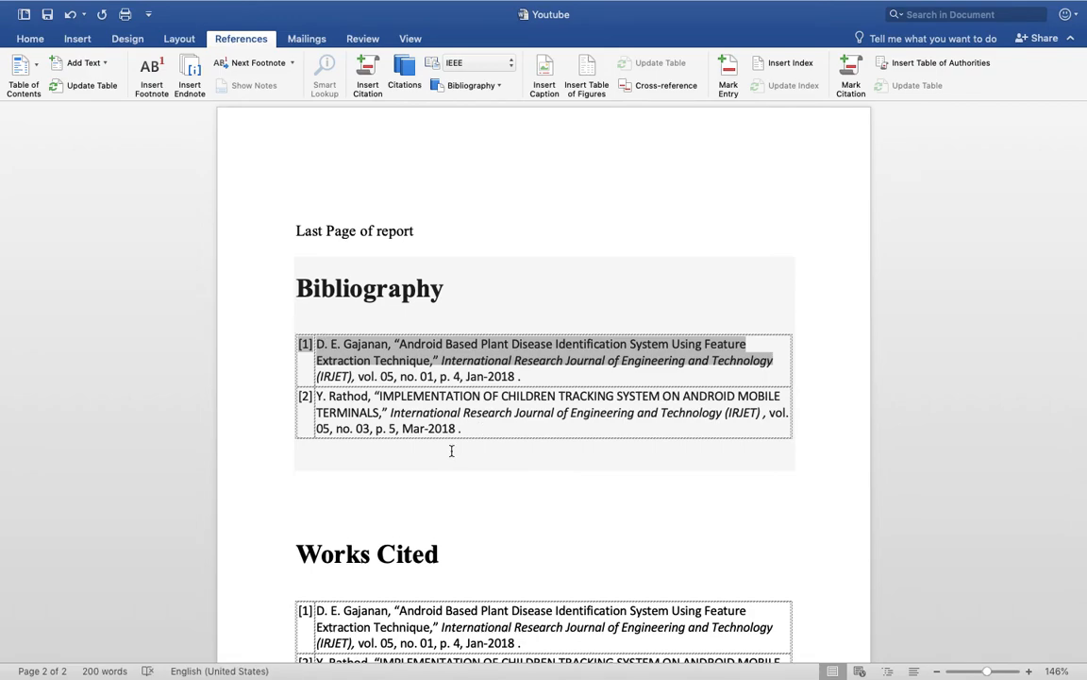
pyautogui.scroll(-3)
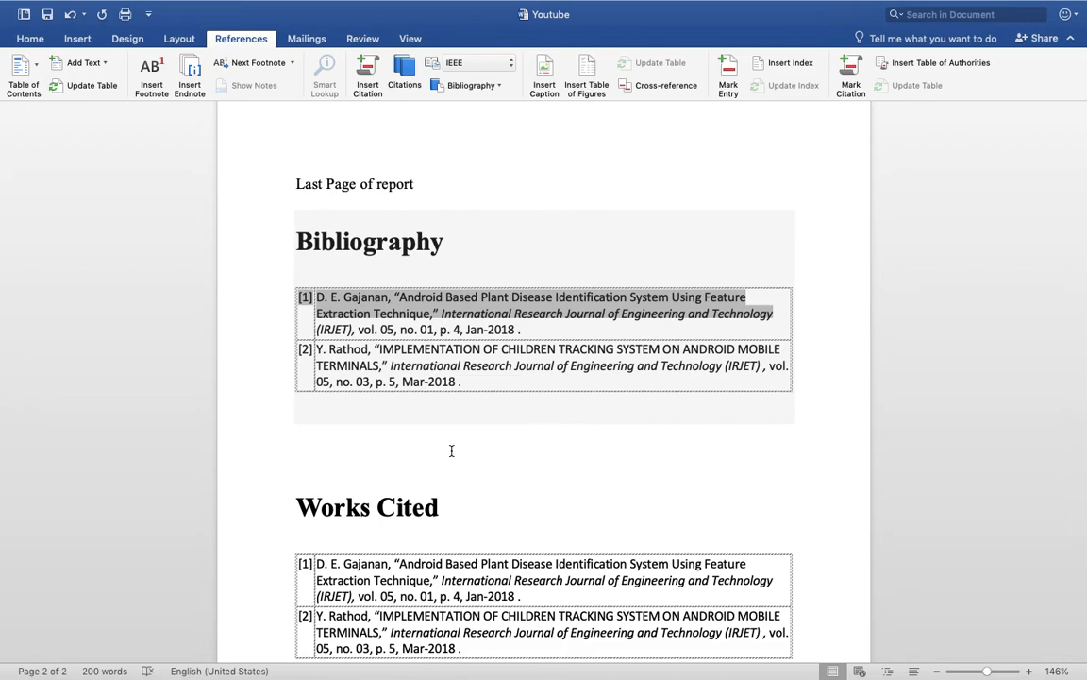
pyautogui.click(296, 467)
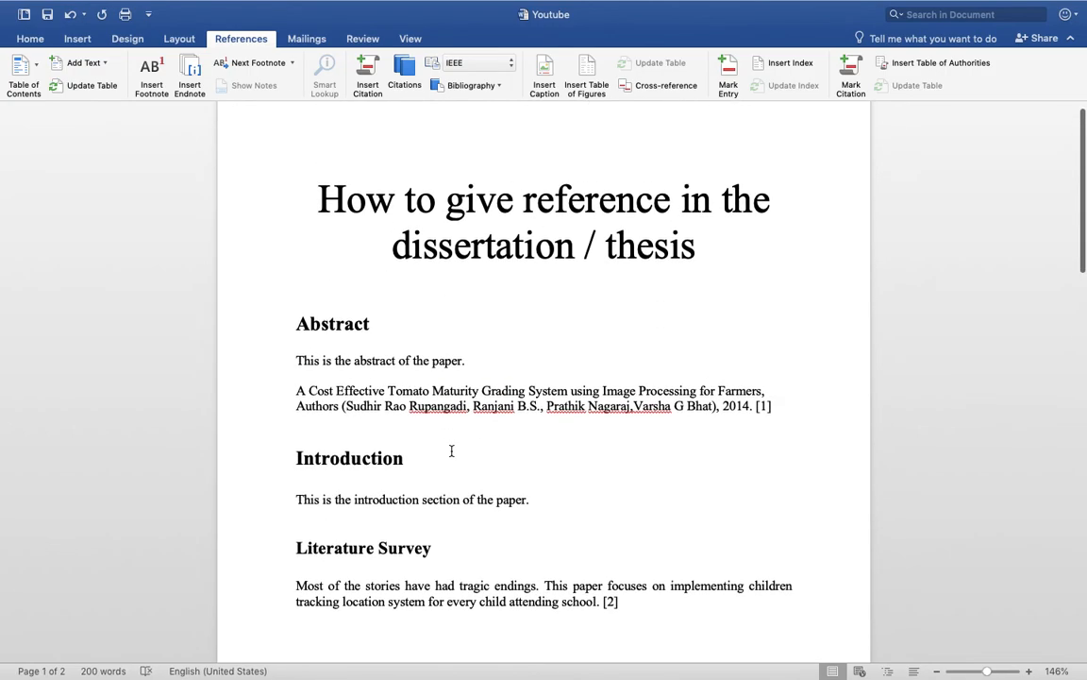
pyautogui.moveTo(450, 260)
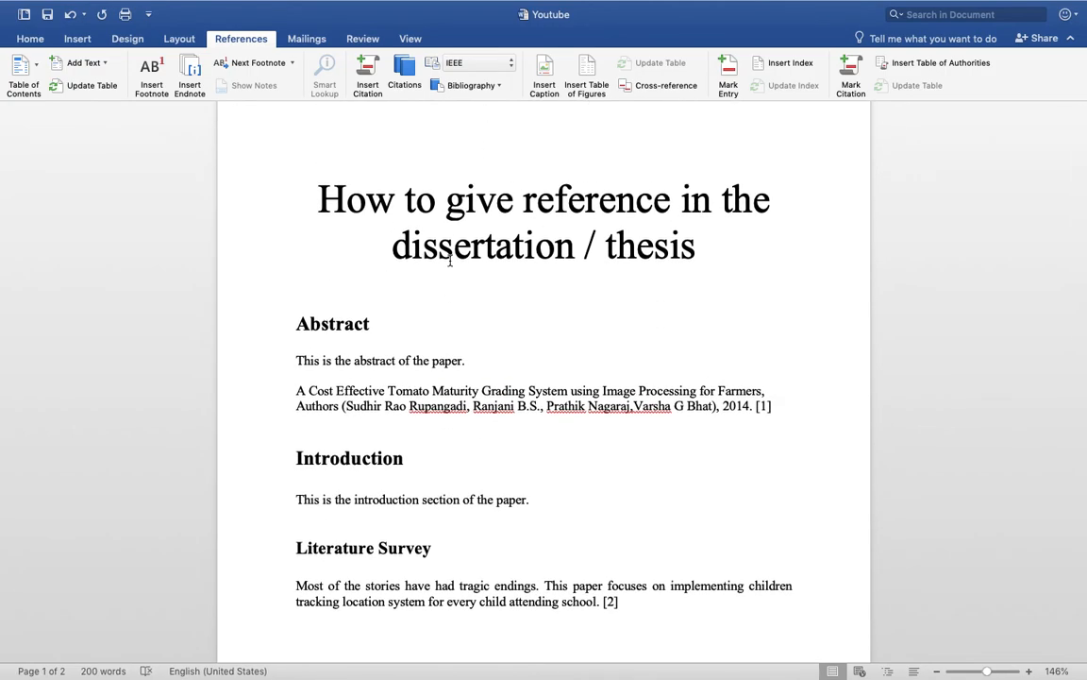